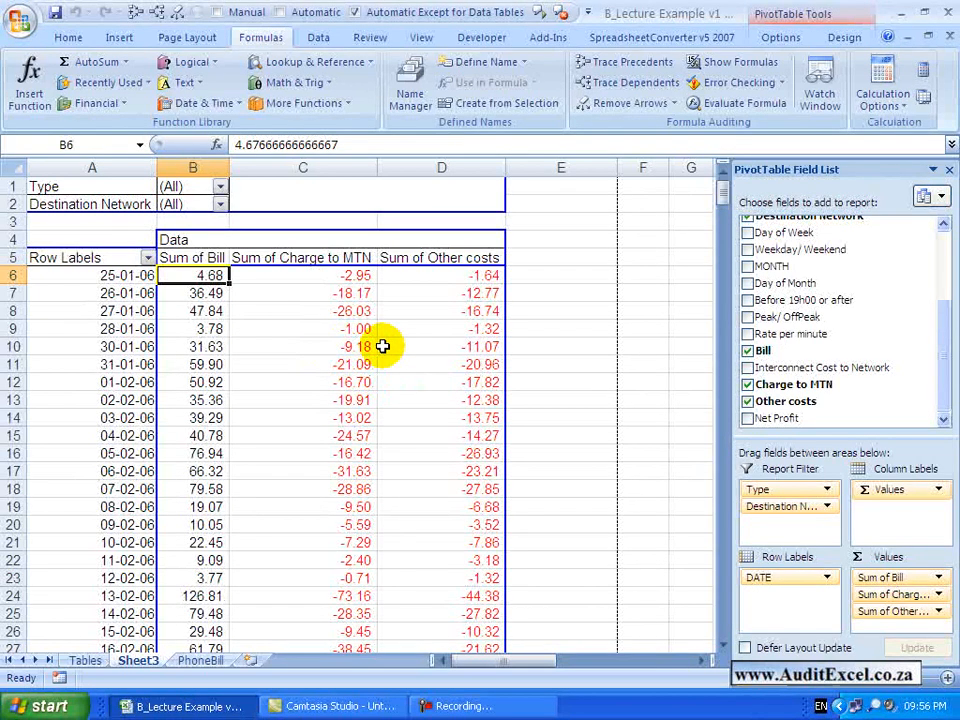
mouse_move(366, 380)
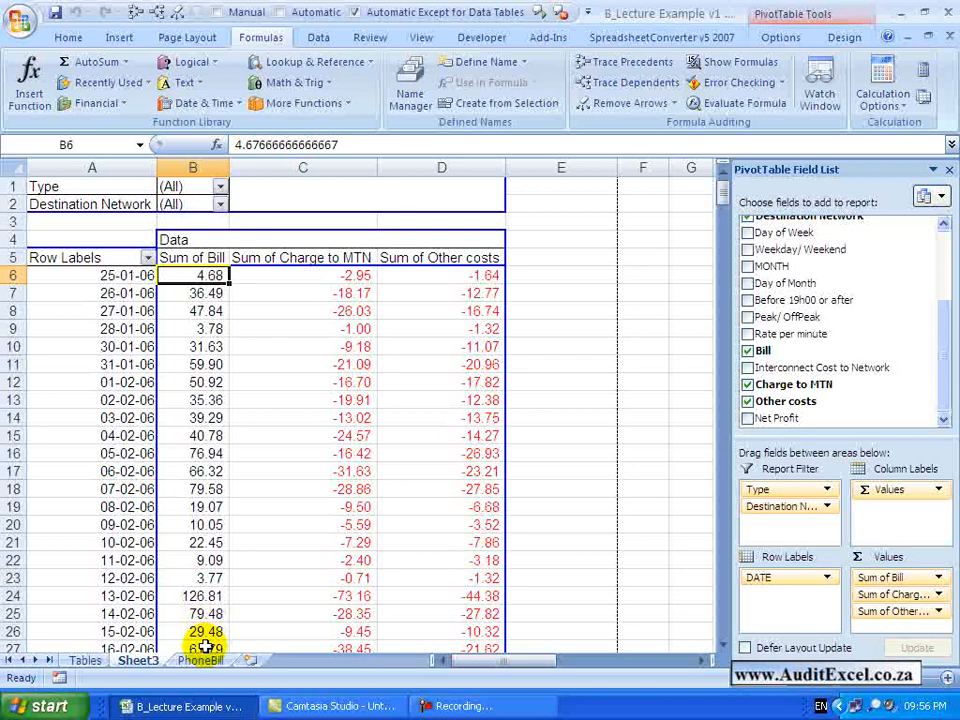
Step: Select a PivotTable cell and show the Formulas list under PivotTable Tools Options
click(68, 36)
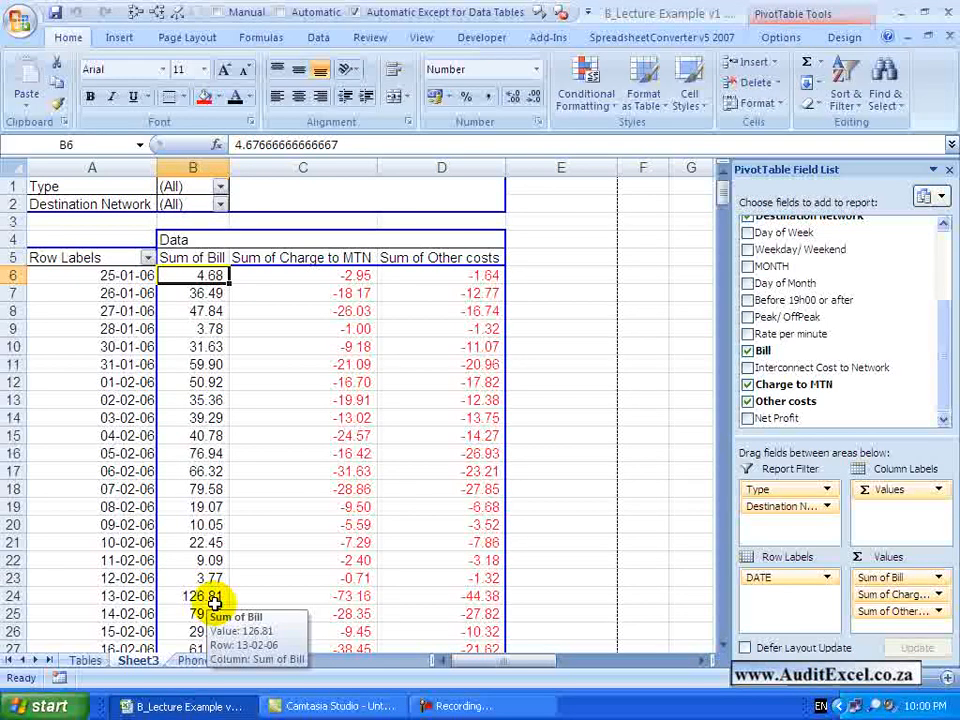
mouse_move(336, 508)
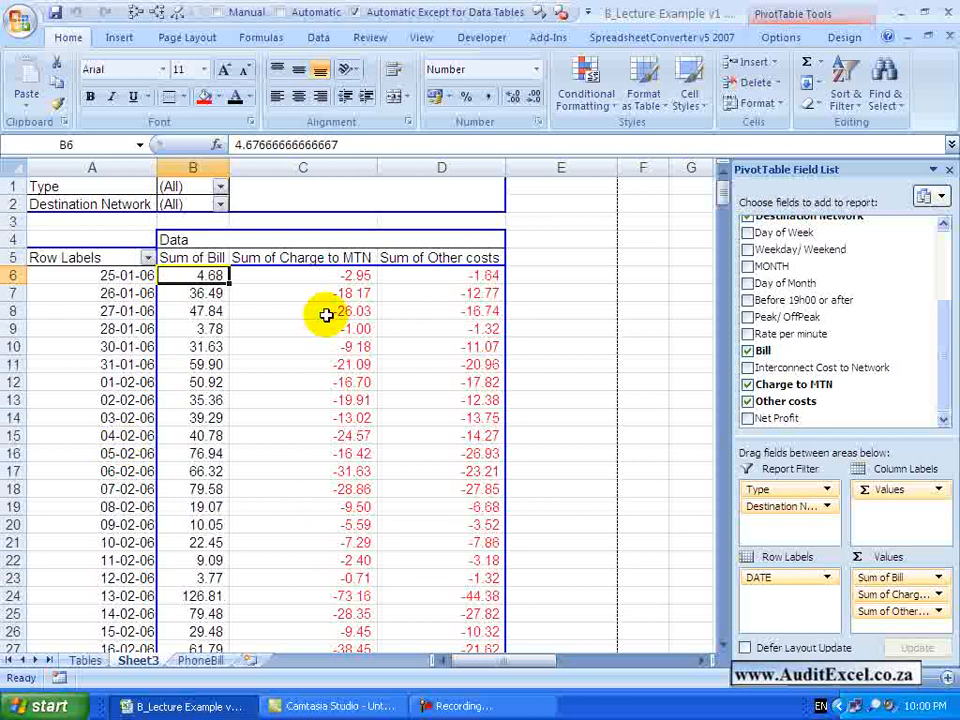
mouse_move(436, 382)
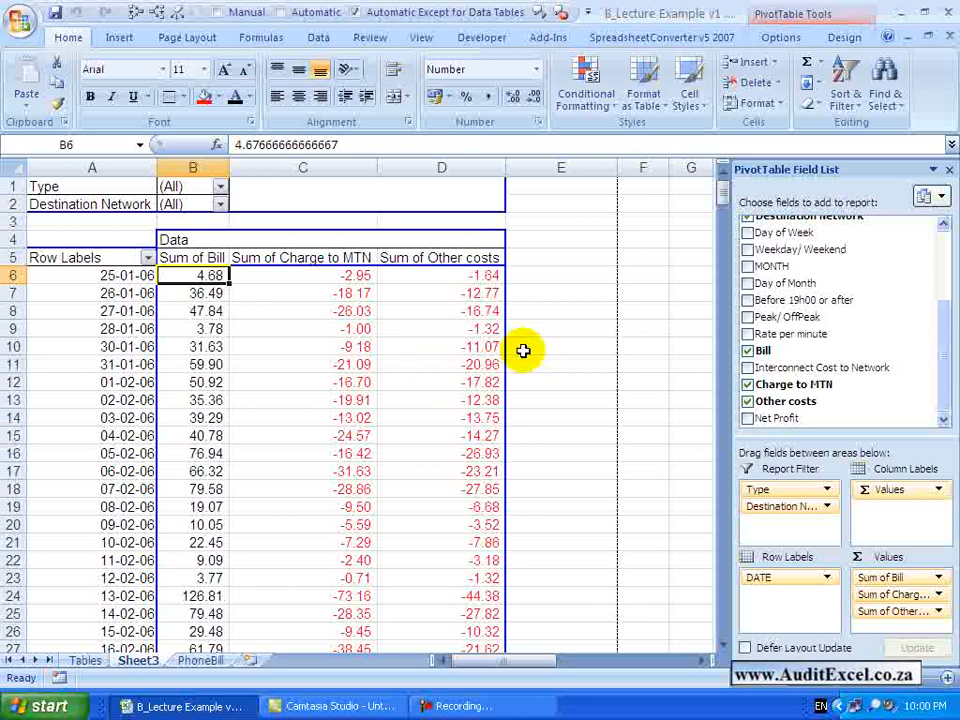
mouse_move(444, 330)
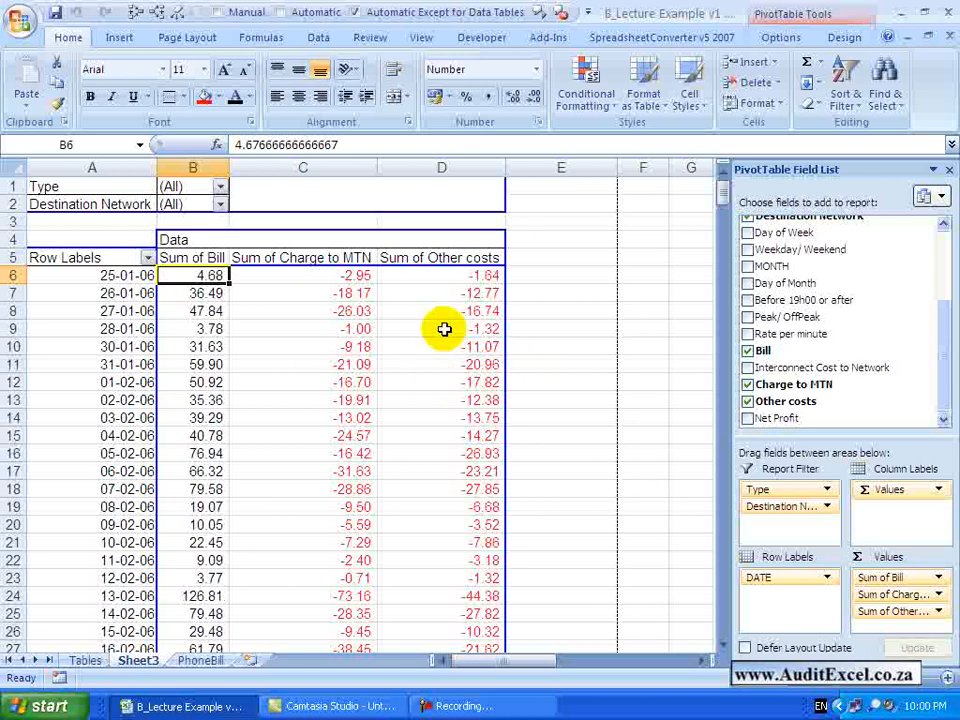
click(440, 292)
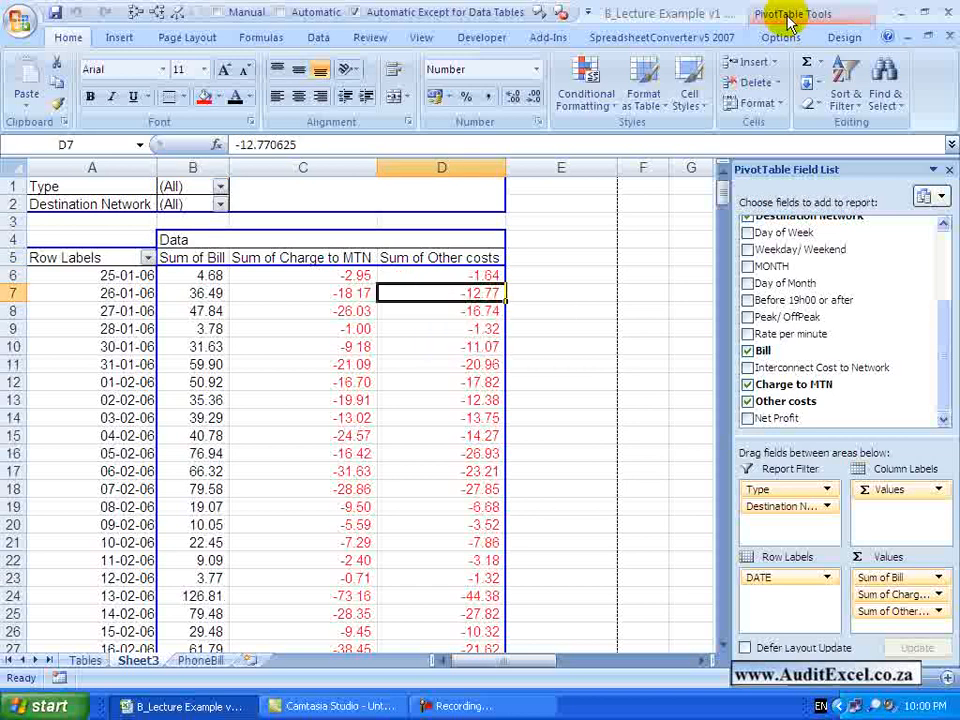
click(780, 36)
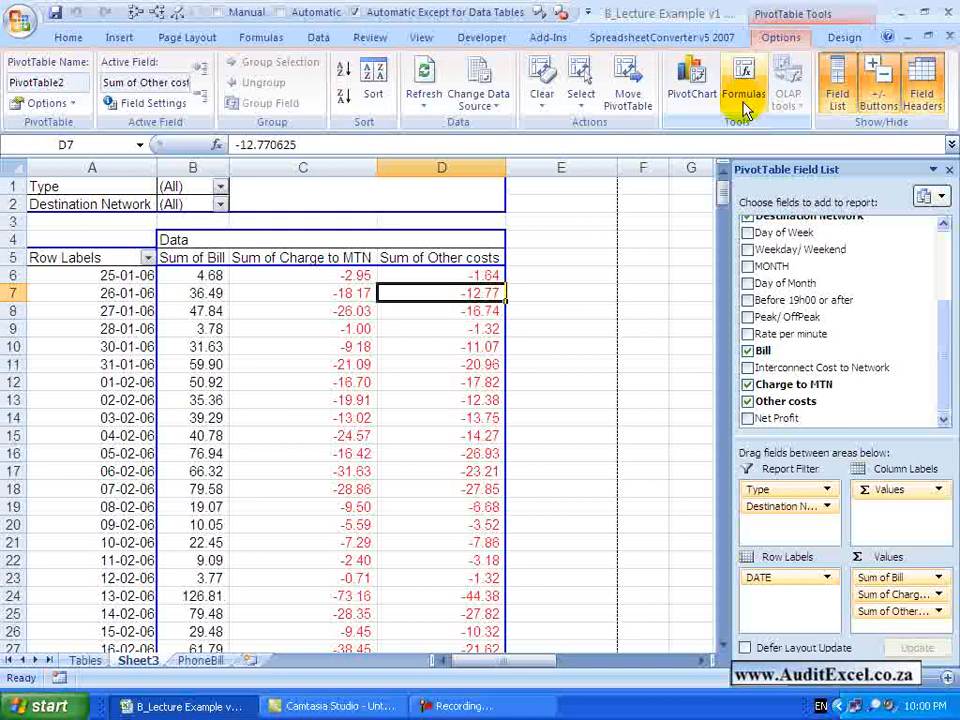
click(744, 80)
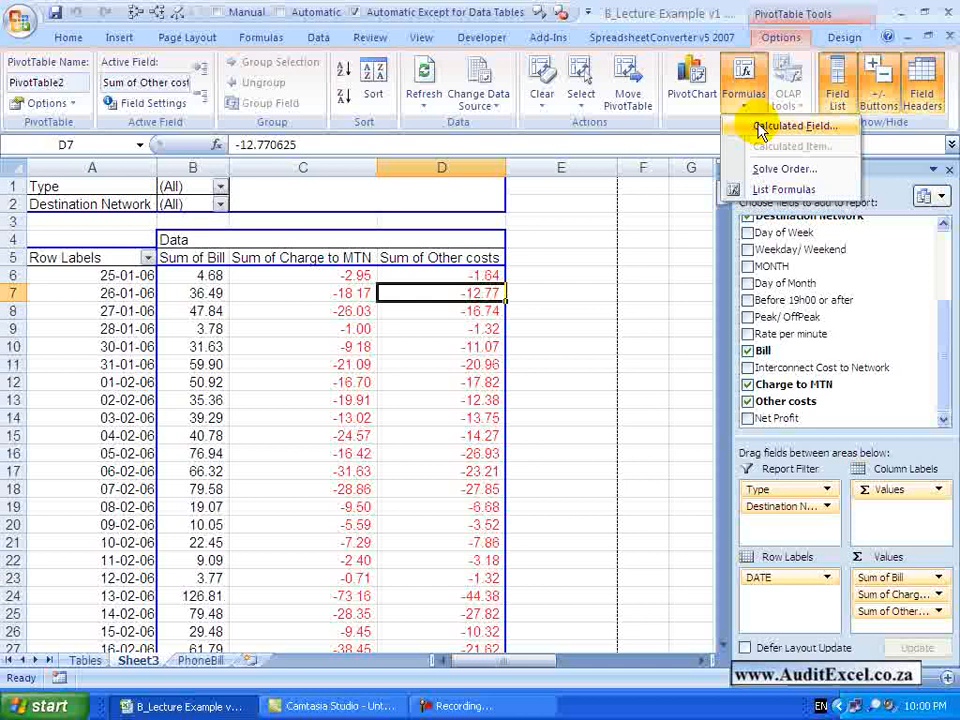
mouse_move(796, 146)
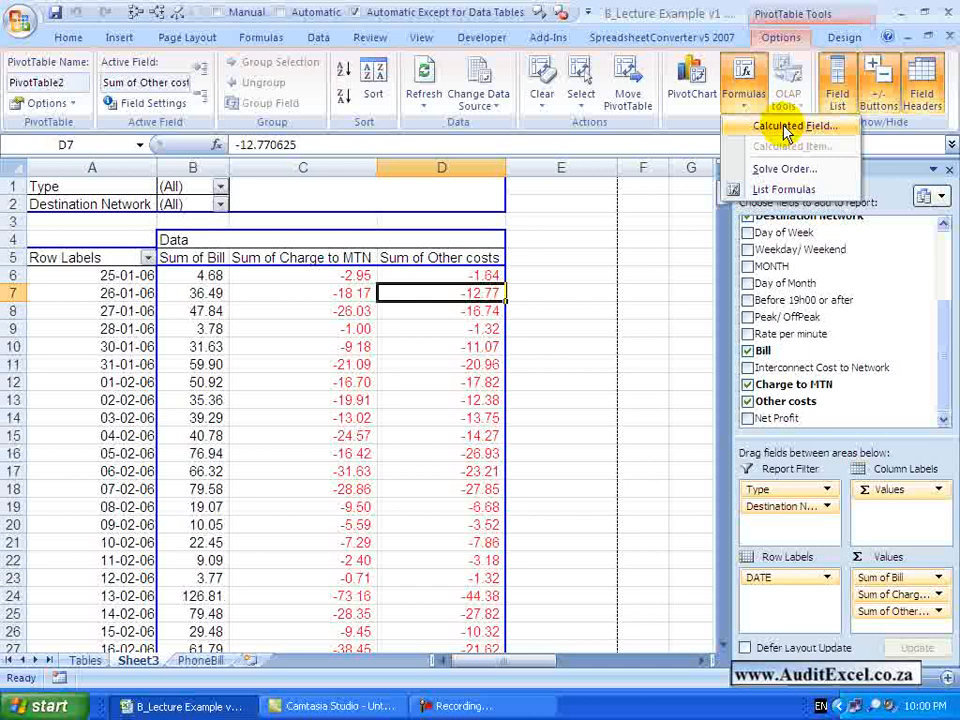
Step: Define calculated field Net_Profit as Bill + Charge to MTN + Other costs
click(790, 124)
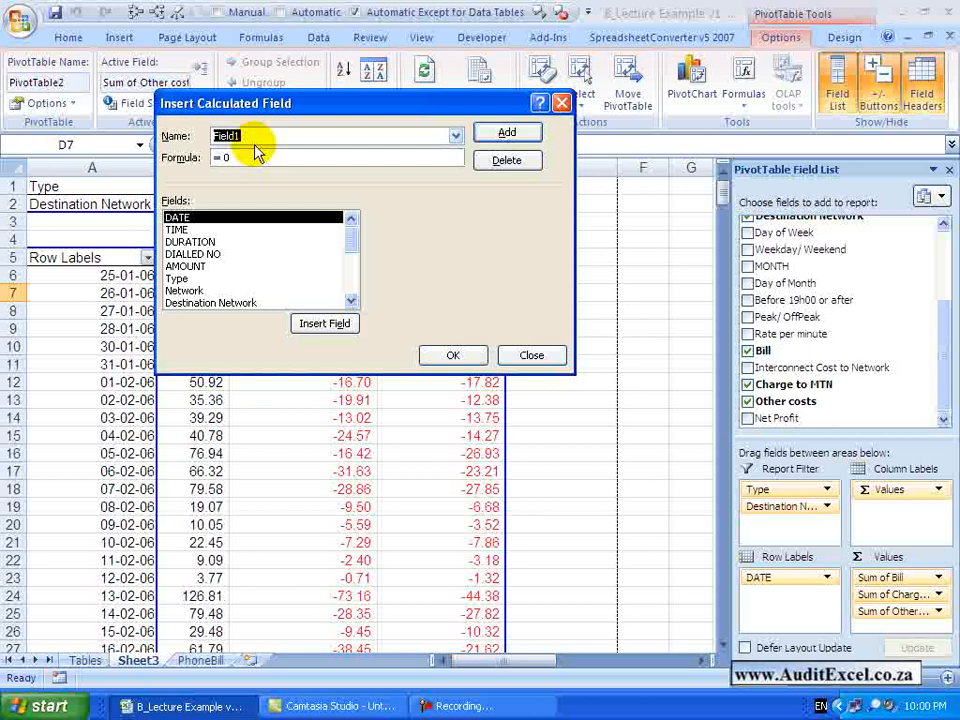
text(Net_Profit)
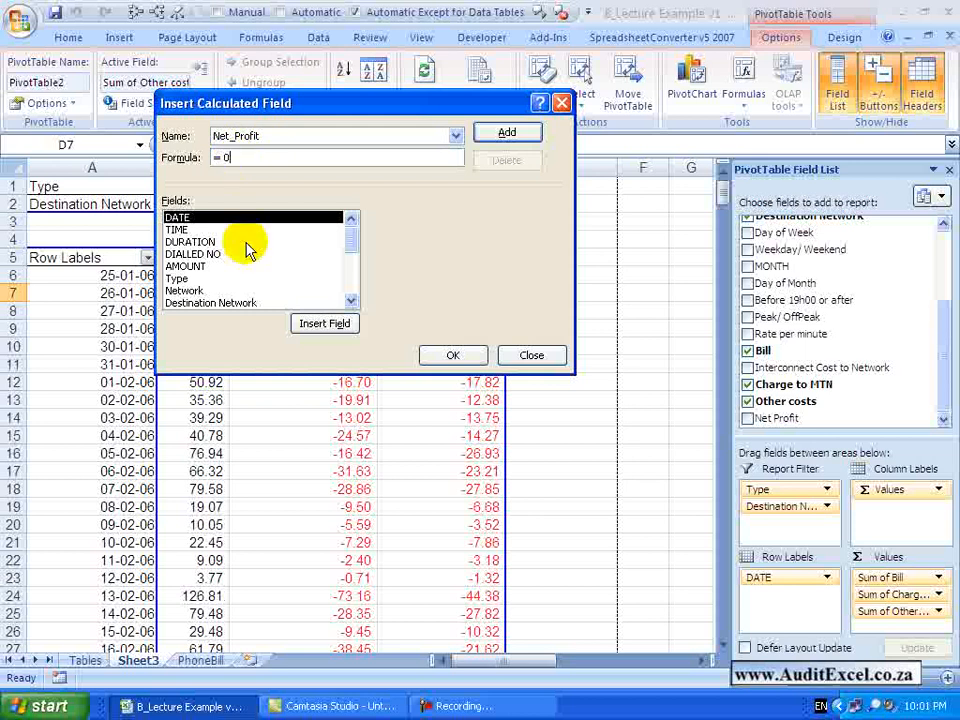
mouse_move(220, 312)
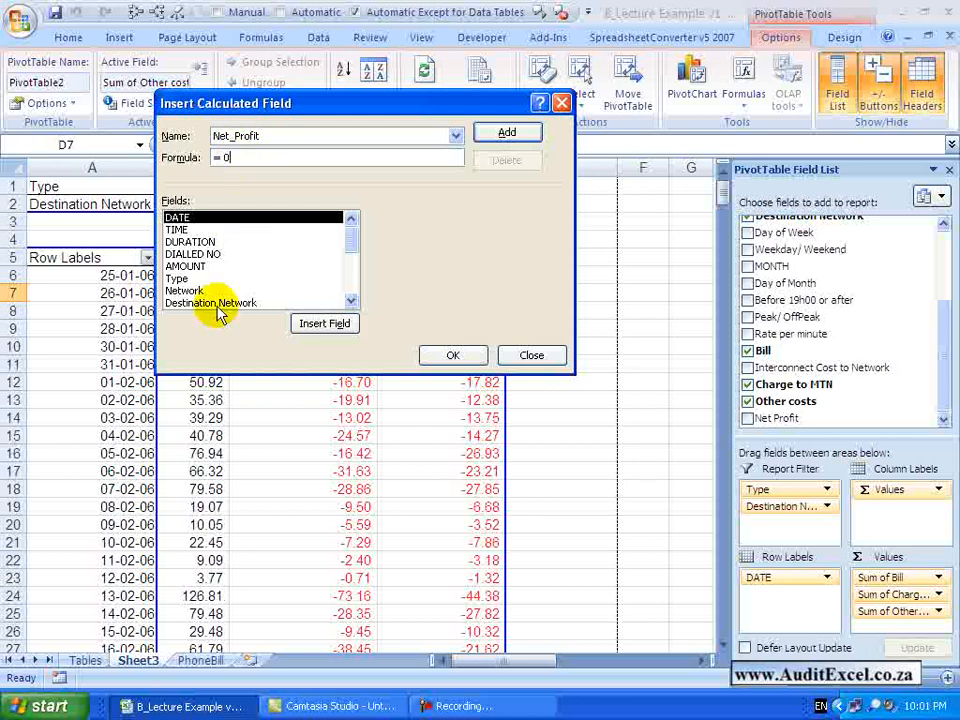
mouse_move(230, 270)
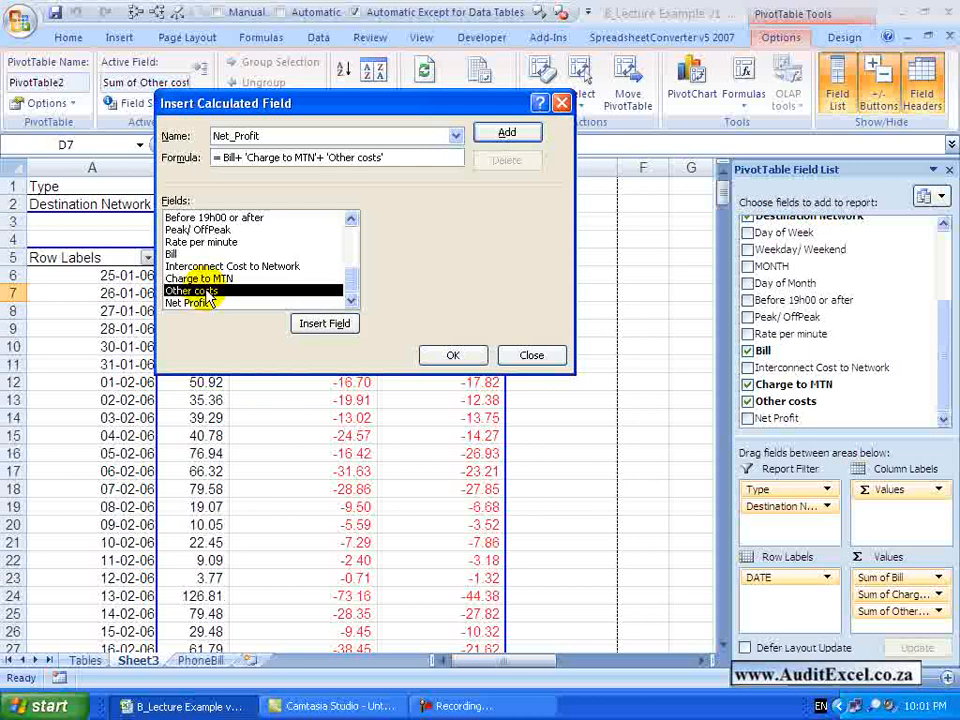
click(506, 132)
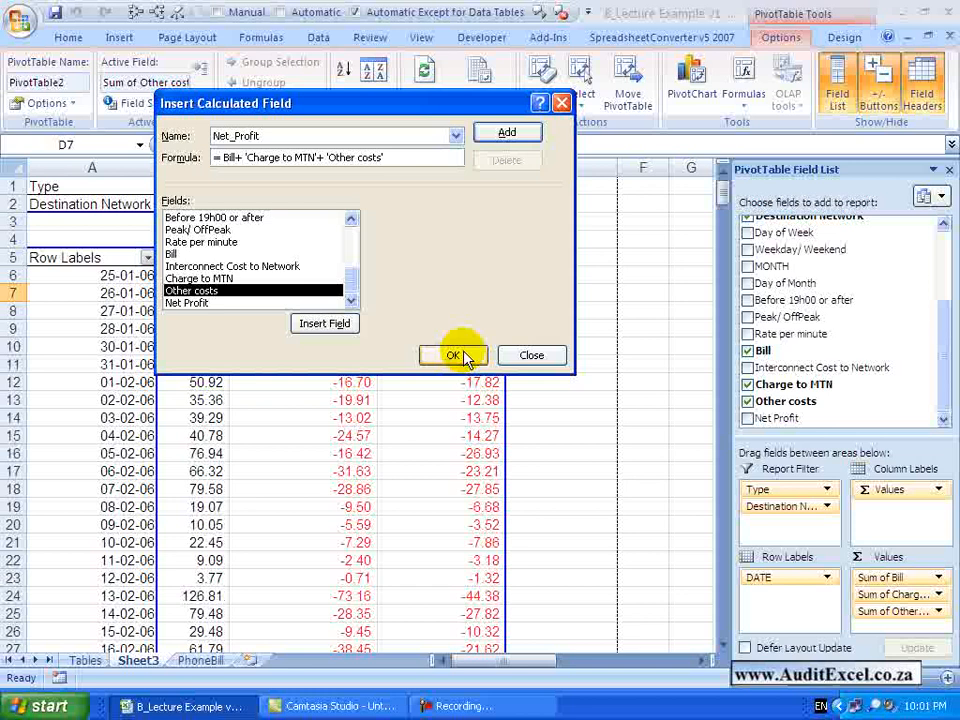
Step: Confirm Net_Profit and add the Net Profit fields to the pivot table values
click(452, 356)
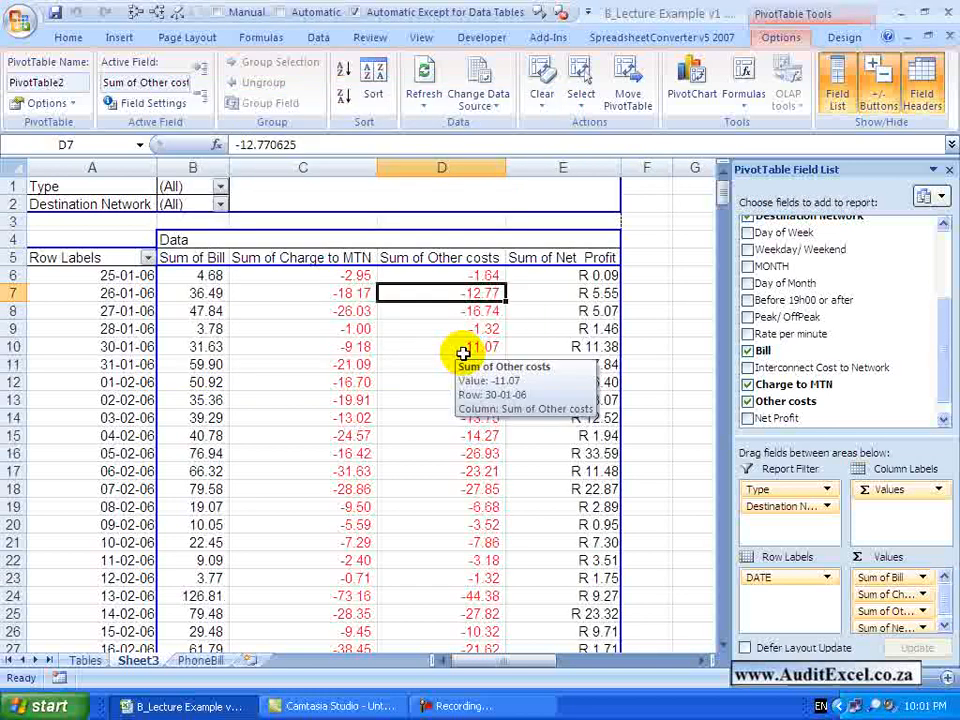
mouse_move(524, 344)
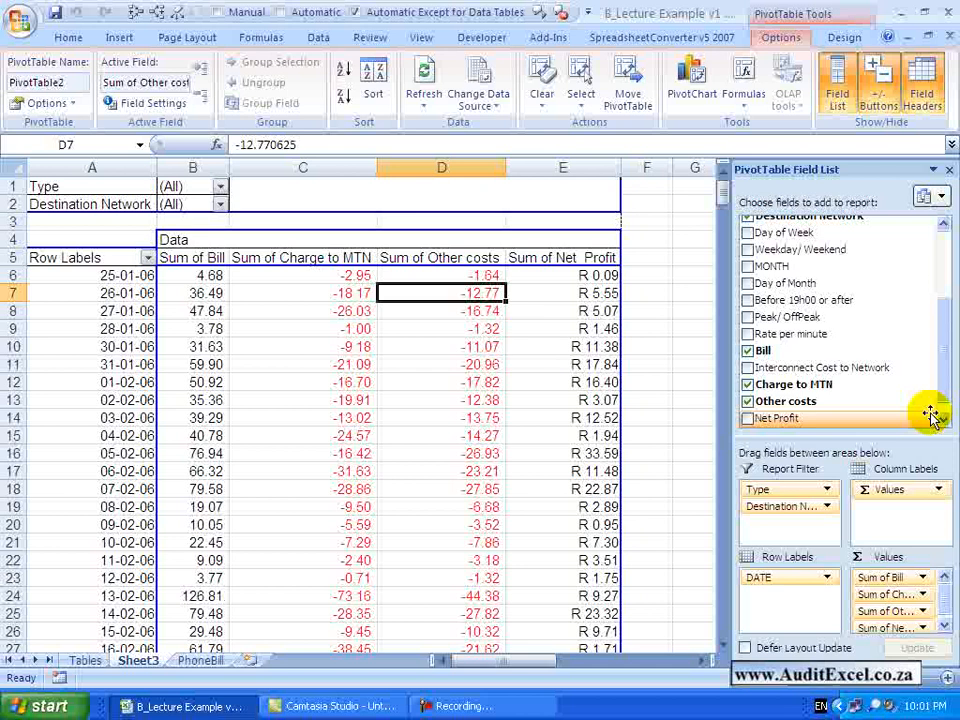
click(748, 418)
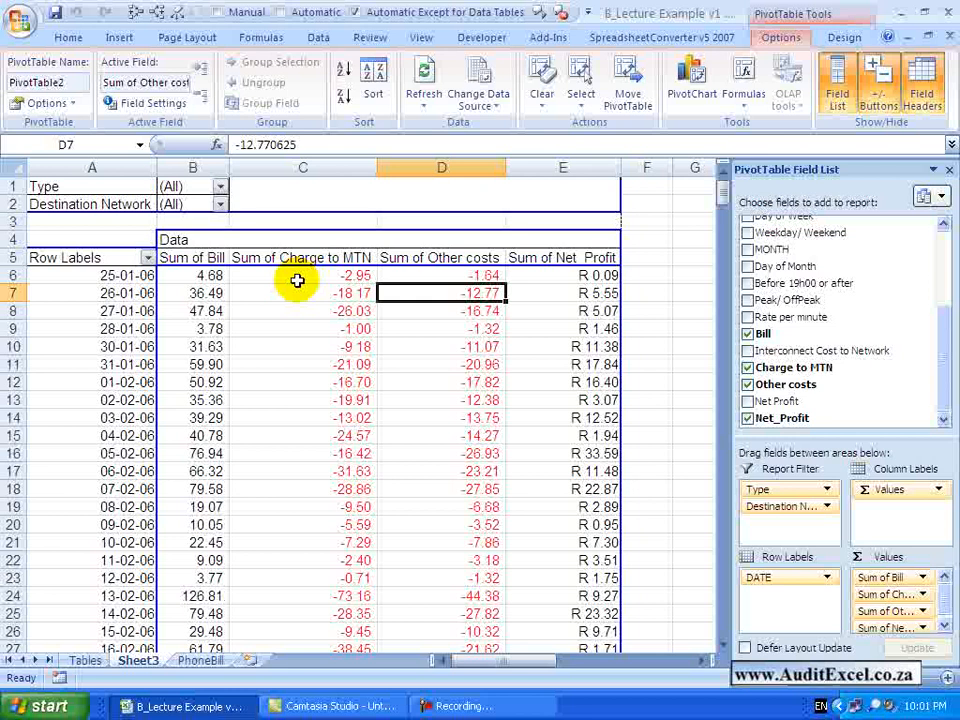
click(192, 276)
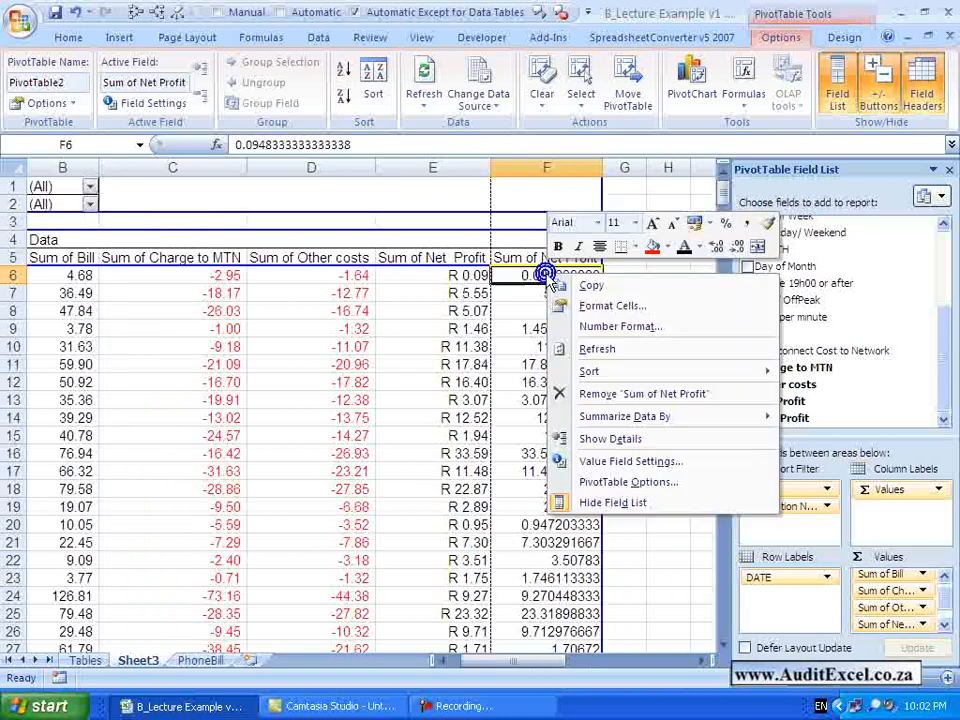
Step: Format the Sum of Net Profit values as Number with two decimal places
click(628, 460)
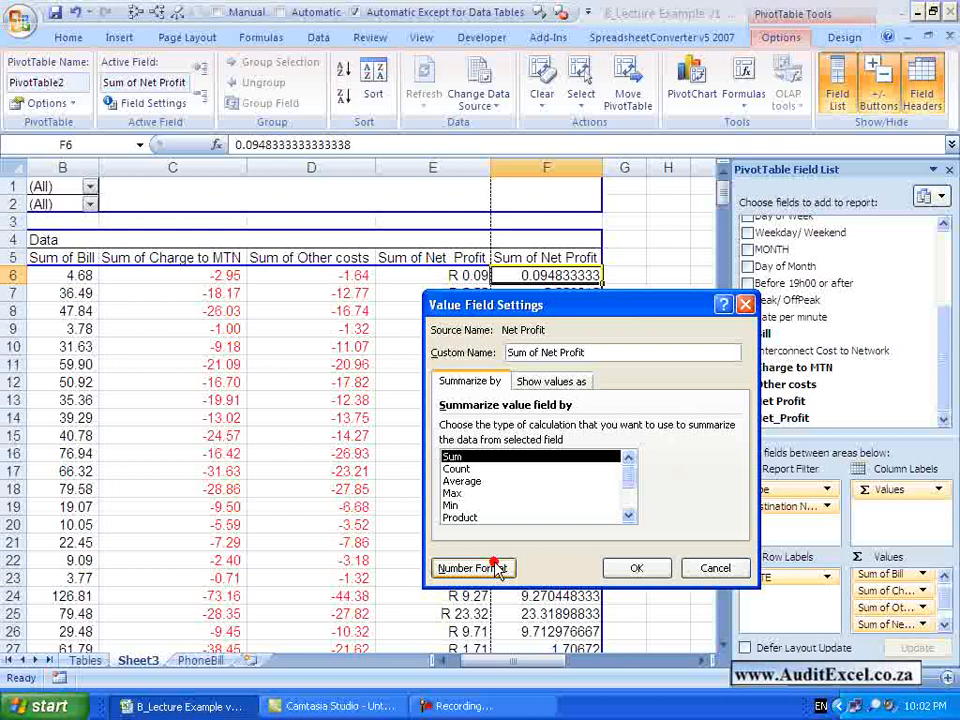
click(470, 568)
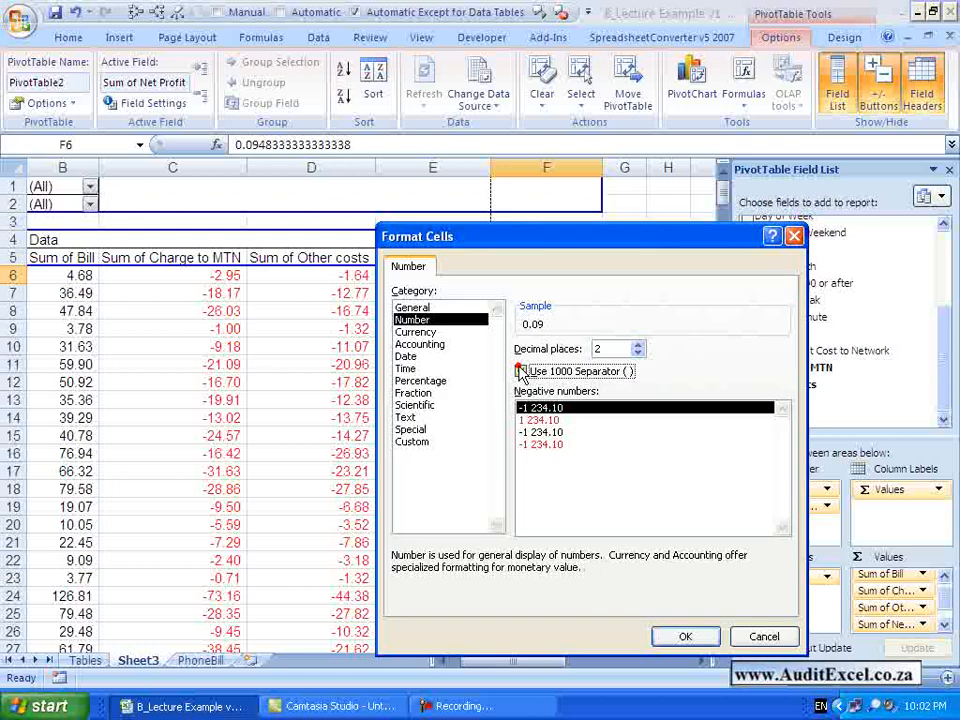
click(684, 636)
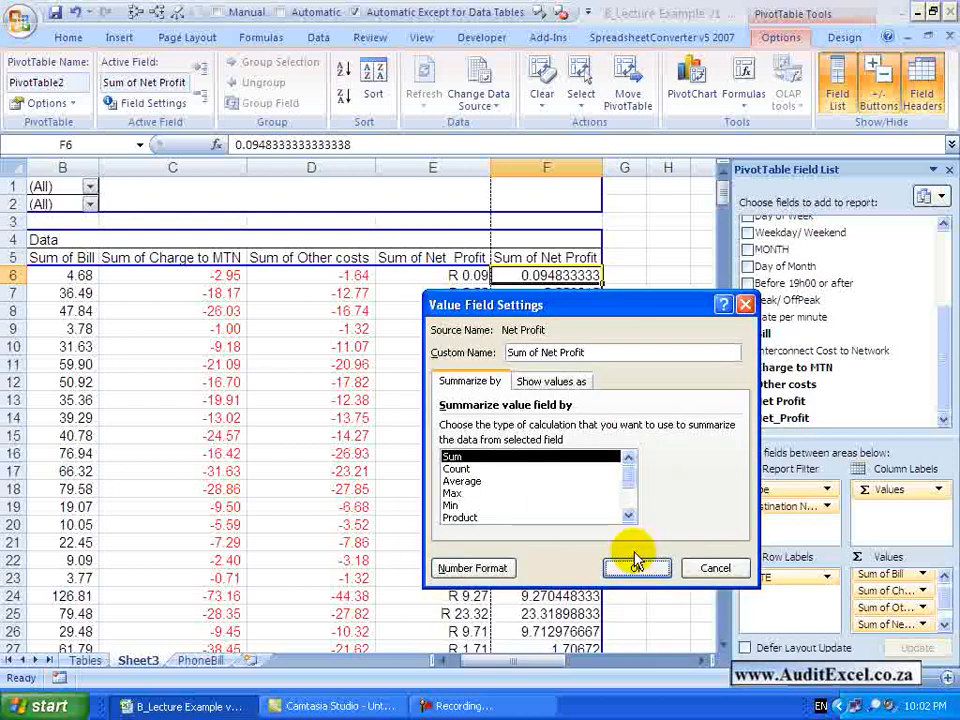
click(636, 568)
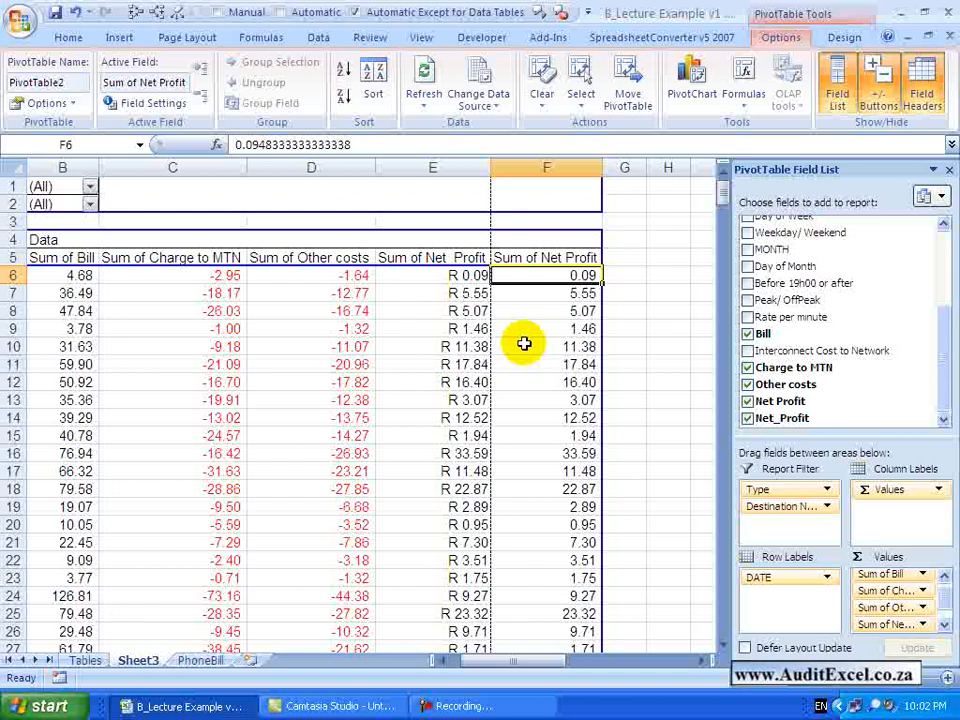
mouse_move(490, 370)
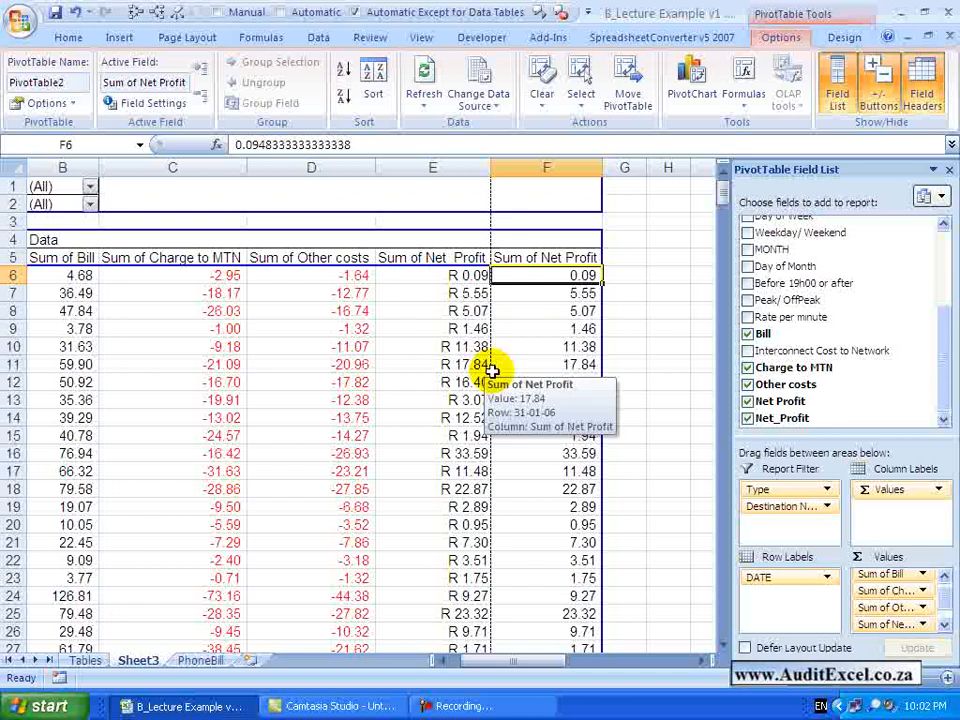
scroll(left, 3)
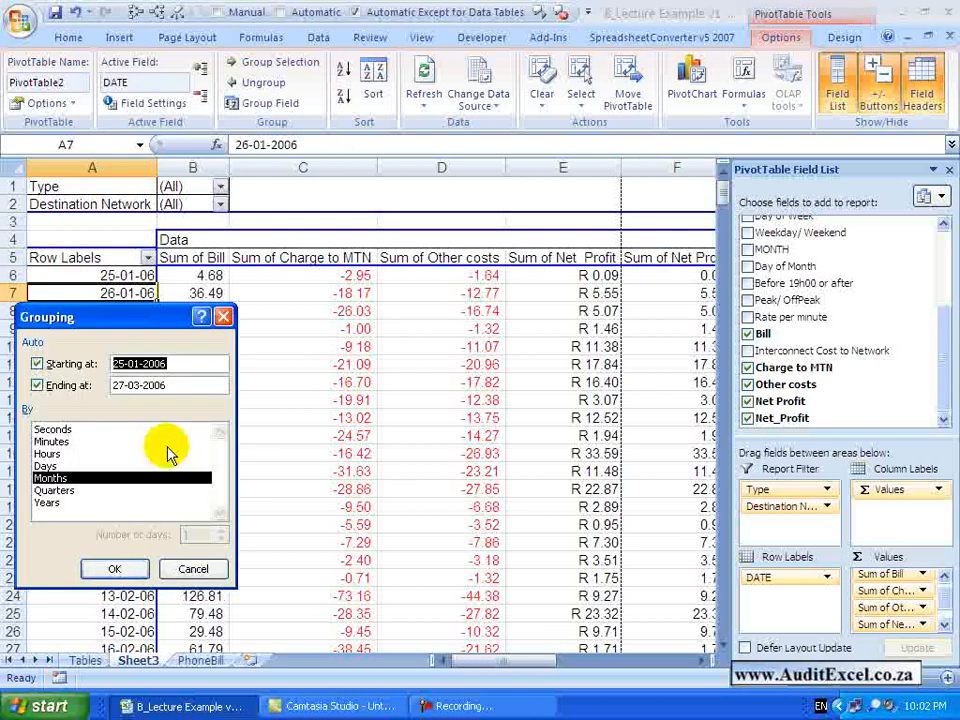
Step: Choose the grouping interval for the pivot table's dates
click(114, 568)
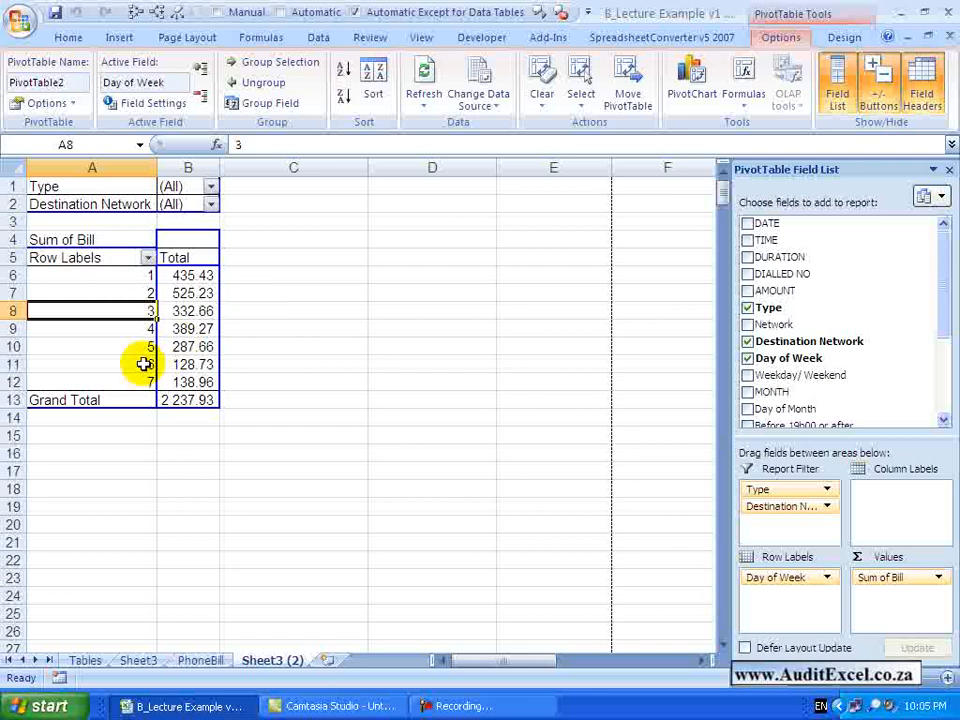
mouse_move(128, 368)
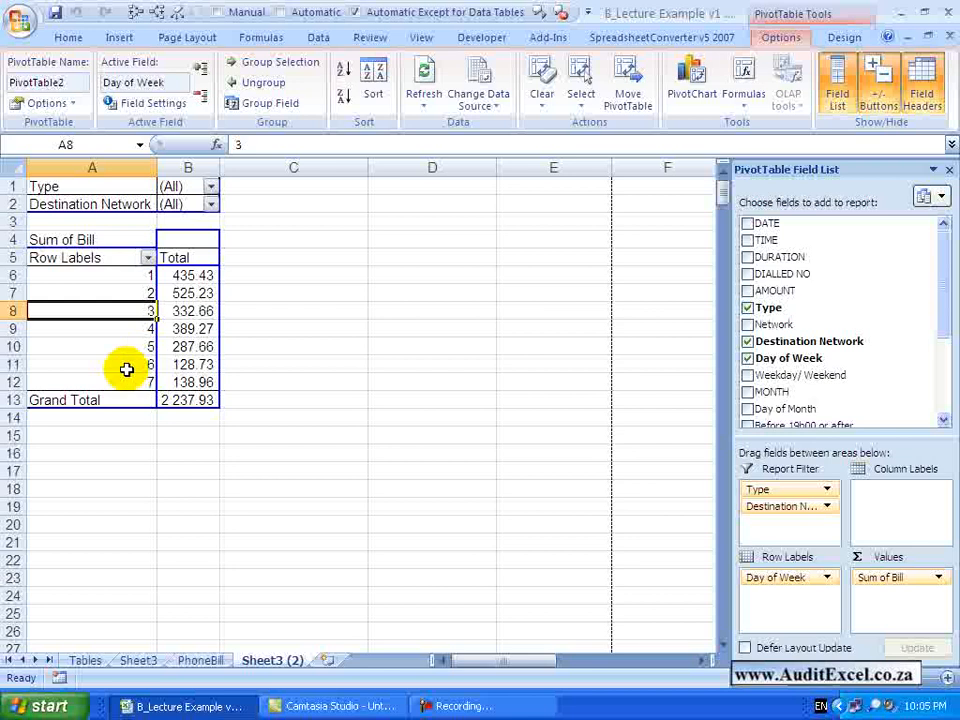
mouse_move(184, 364)
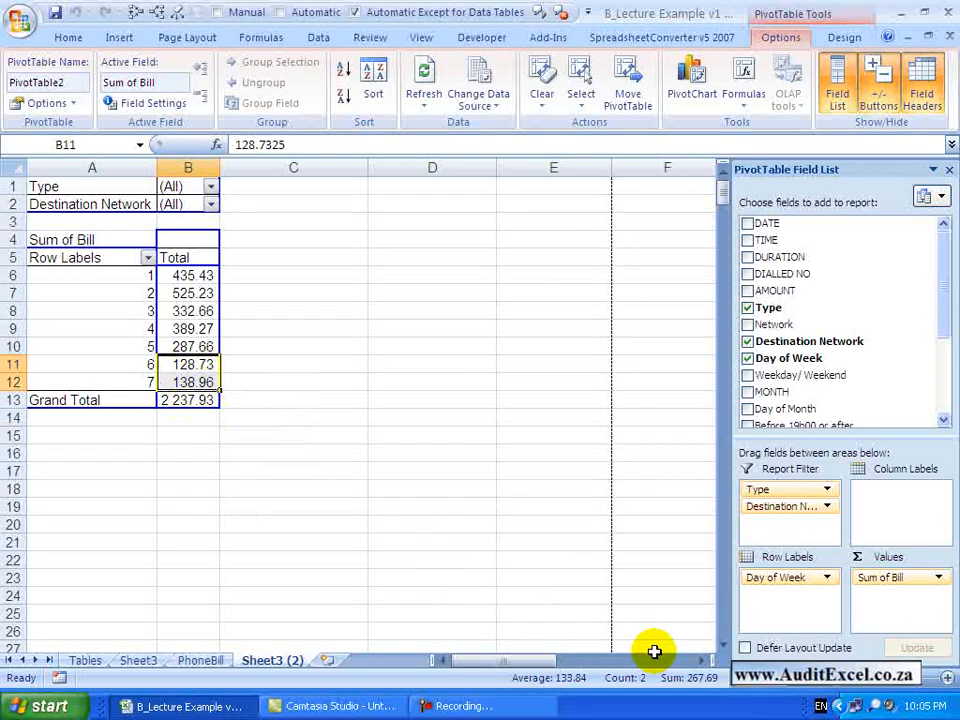
click(192, 364)
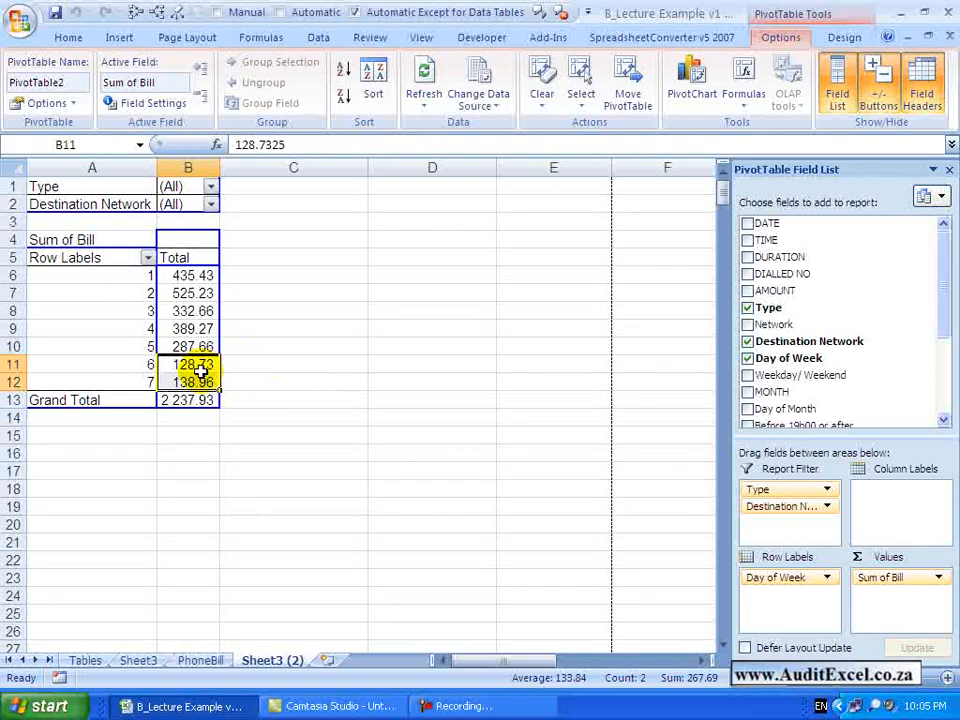
mouse_move(196, 364)
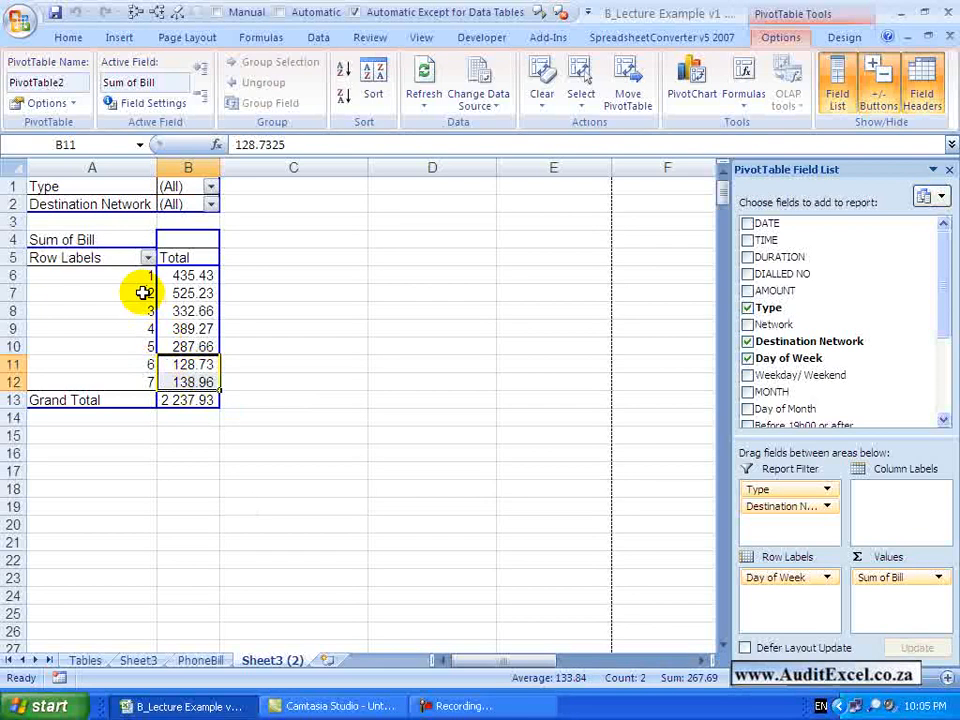
mouse_move(92, 340)
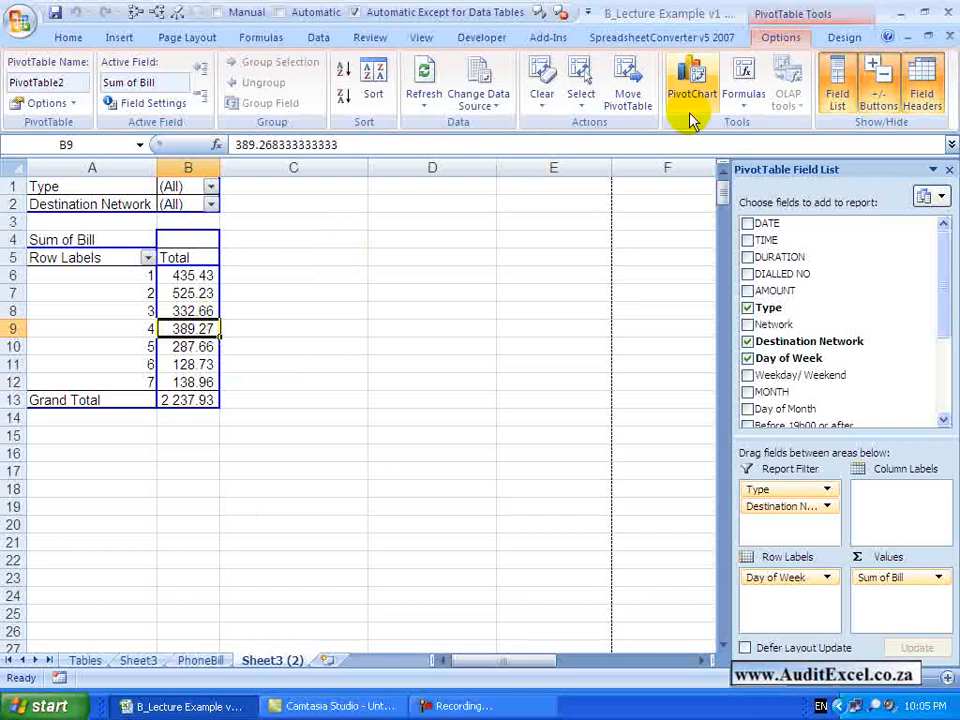
click(744, 80)
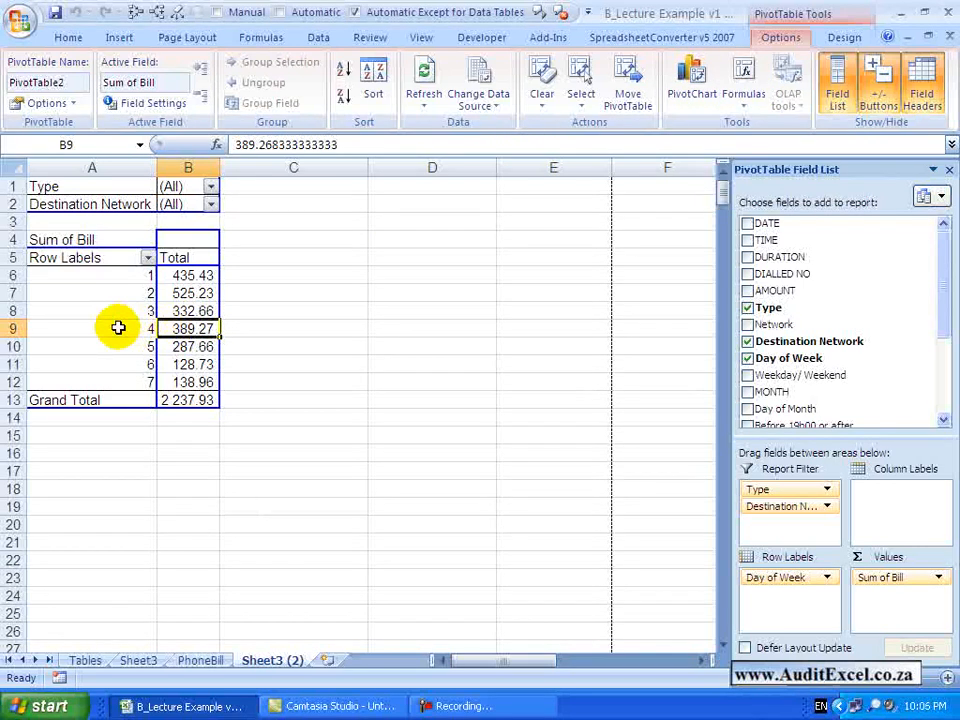
click(92, 328)
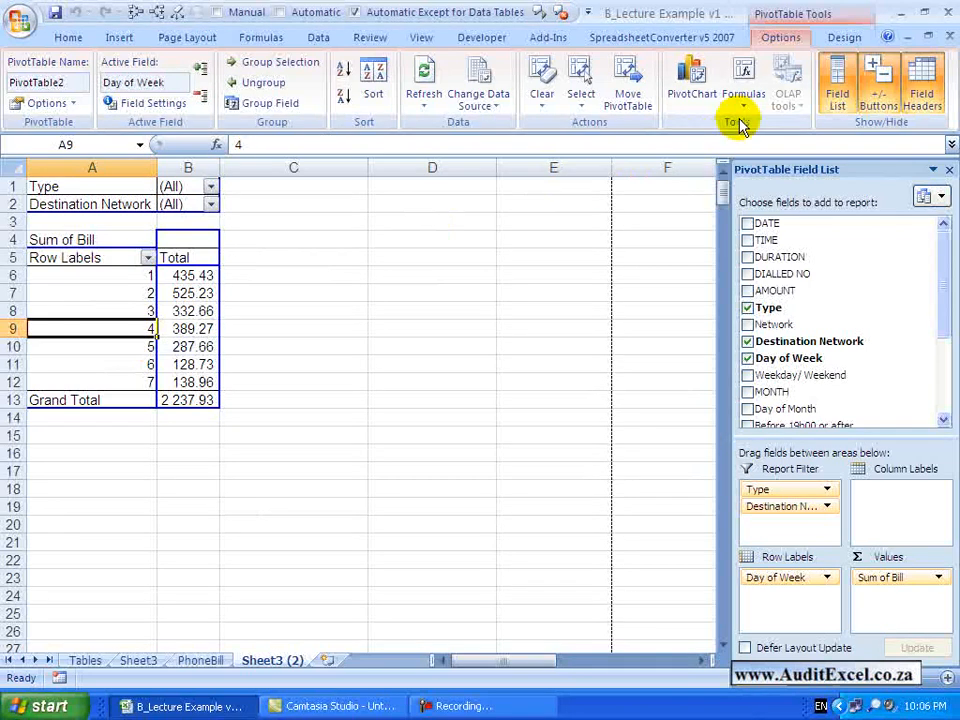
Step: Draft a Day of Week calculated item Weekend_Total with formula ='6'+'7'
click(744, 80)
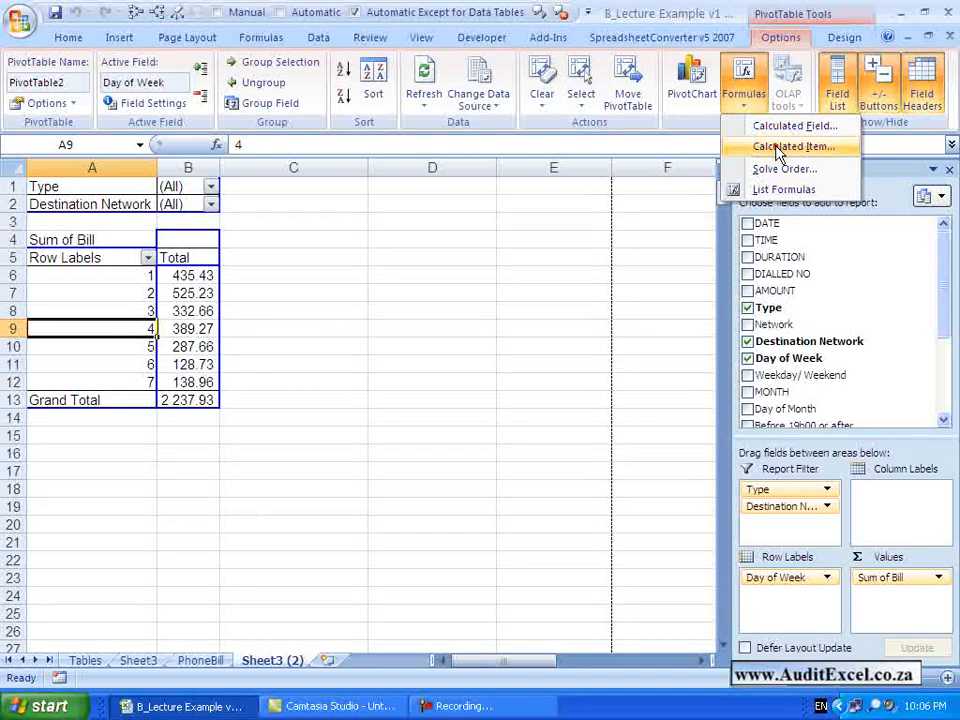
click(792, 146)
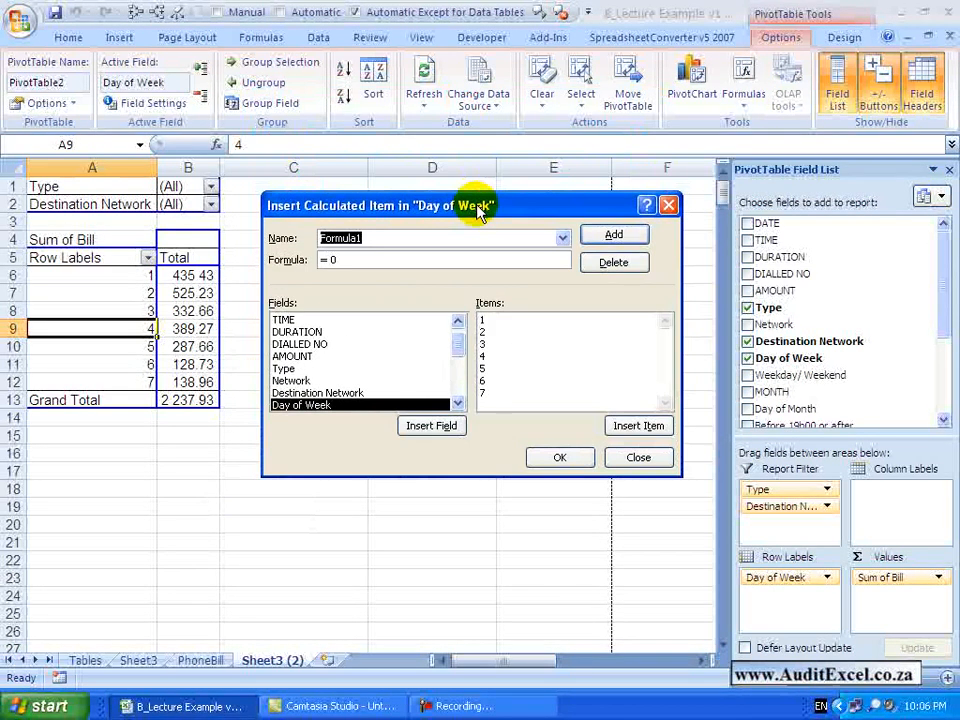
mouse_move(368, 300)
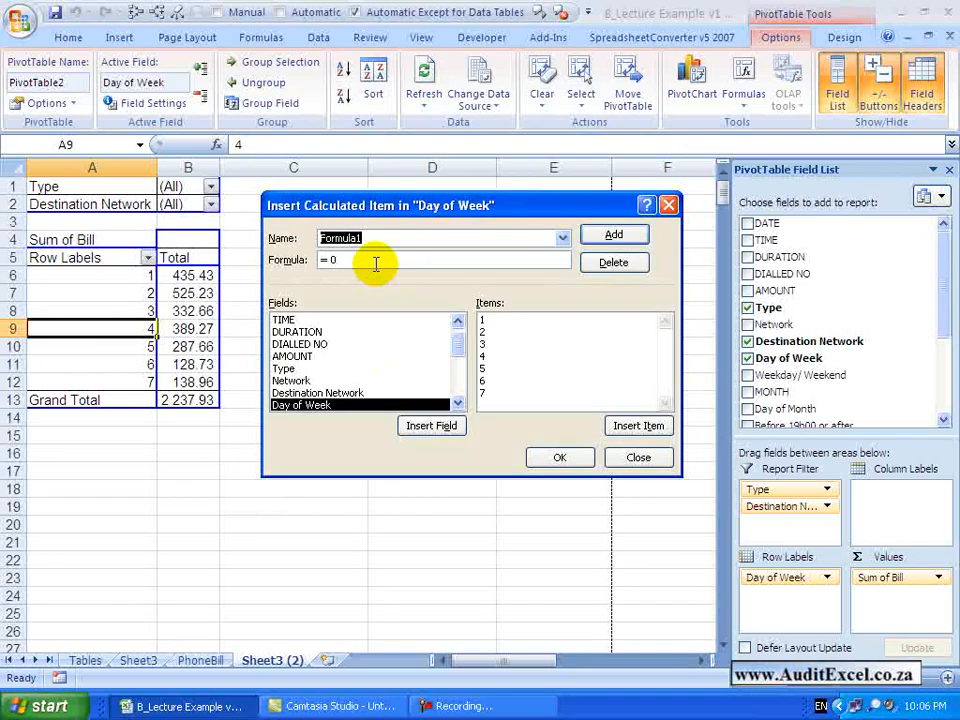
text(Weel)
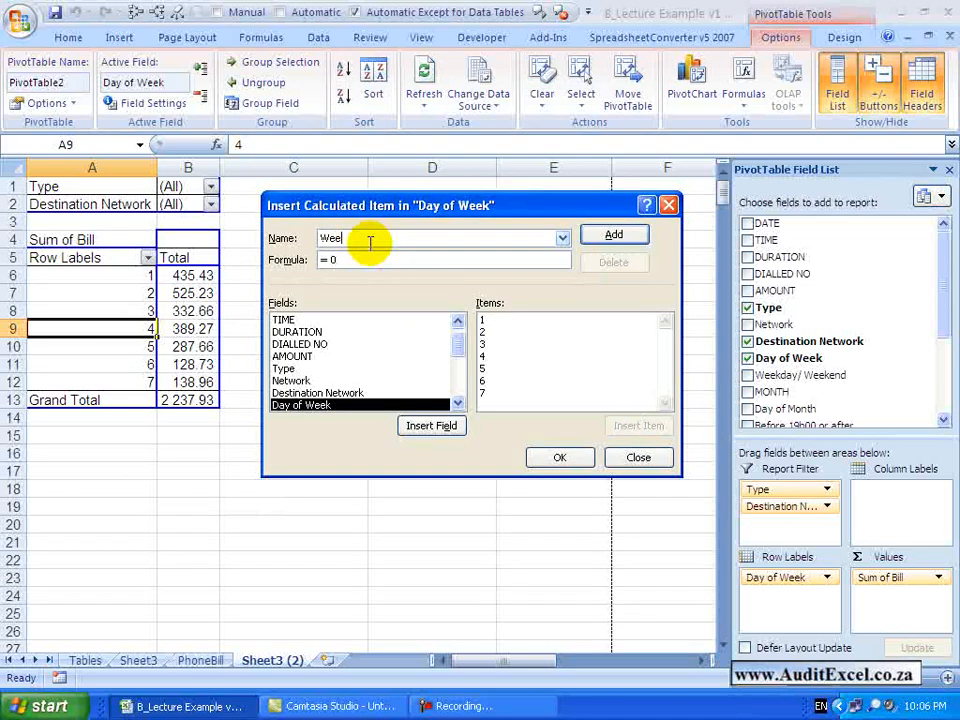
key(BackSpace)
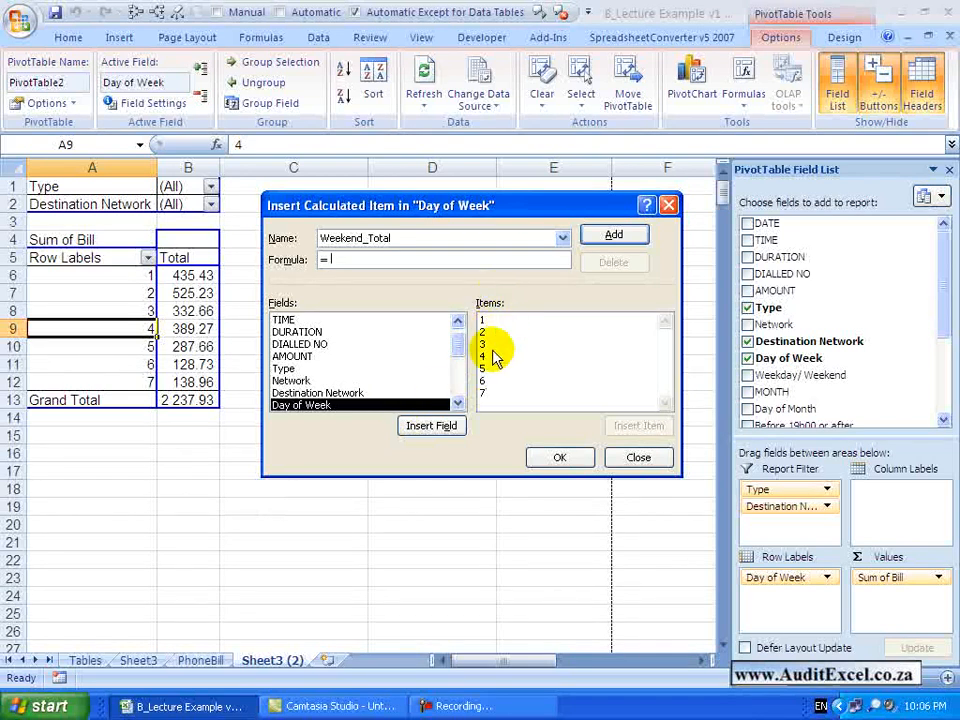
click(484, 380)
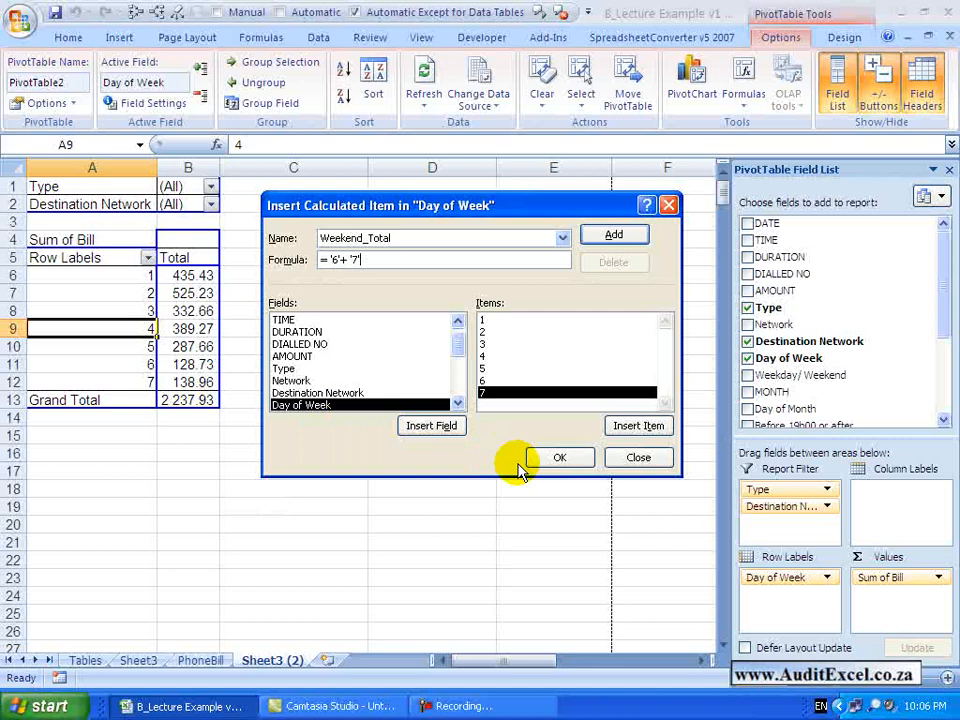
Step: Add Weekend_Total (267.69), raising the Grand Total to 2,505.62
click(560, 456)
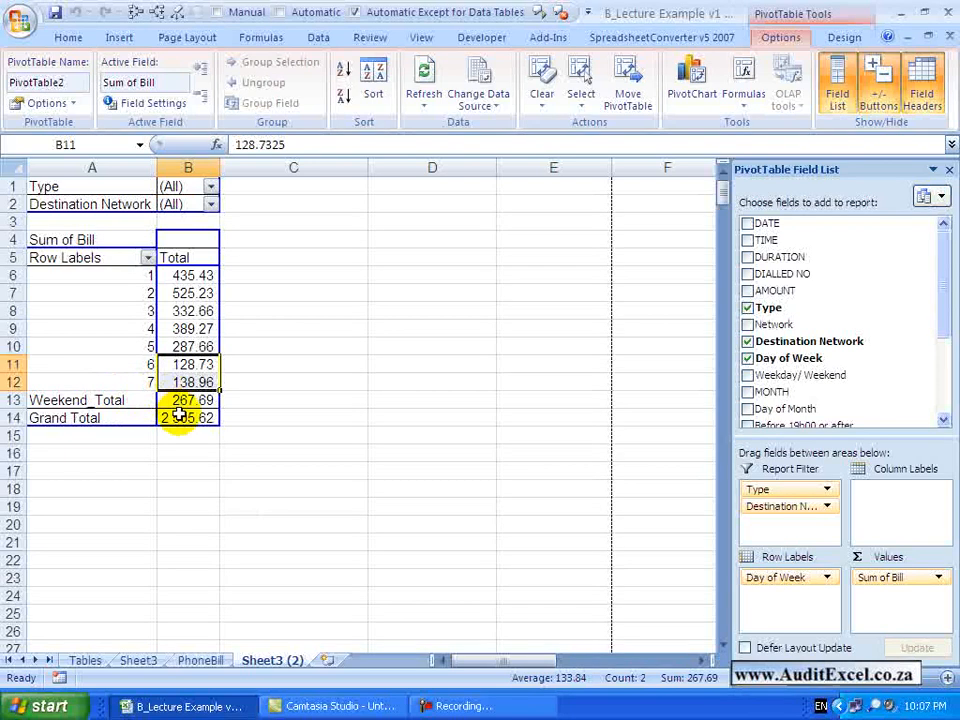
click(188, 418)
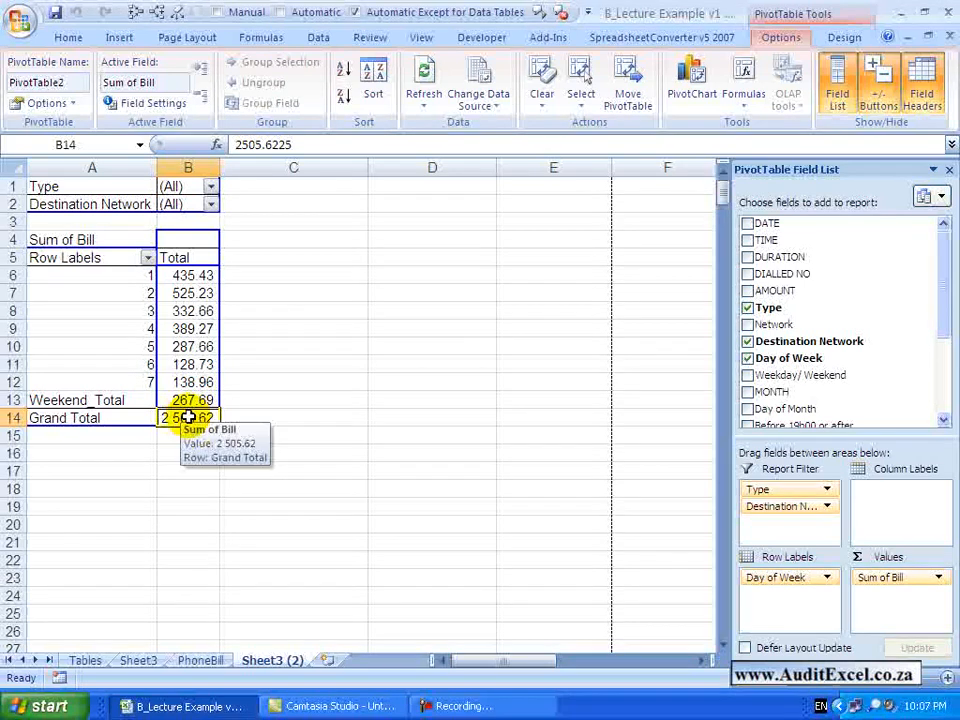
mouse_move(164, 418)
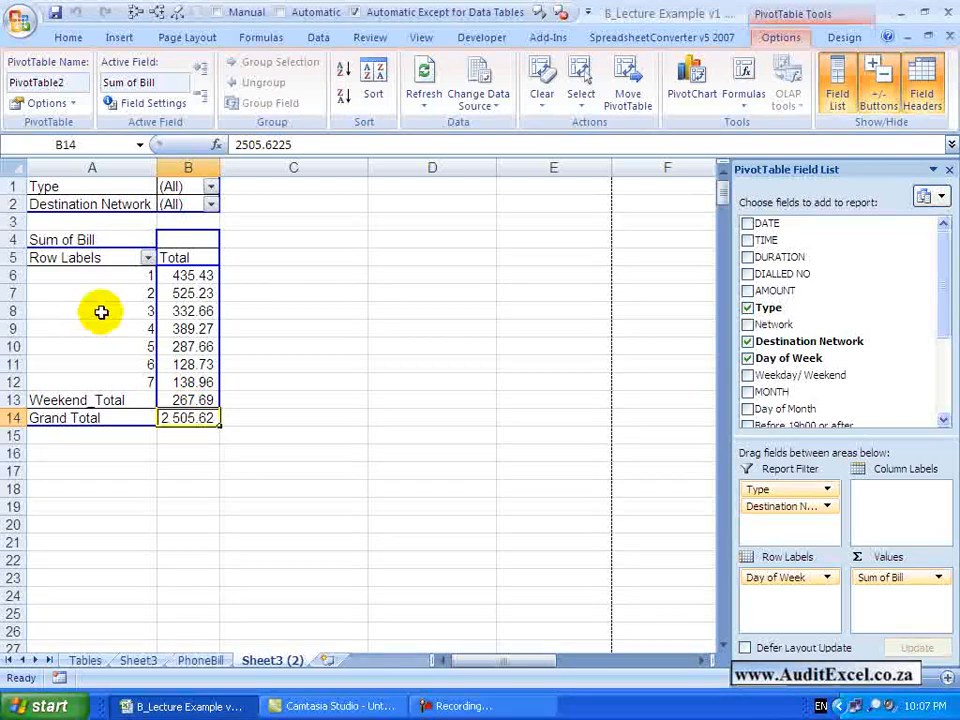
right_click(92, 310)
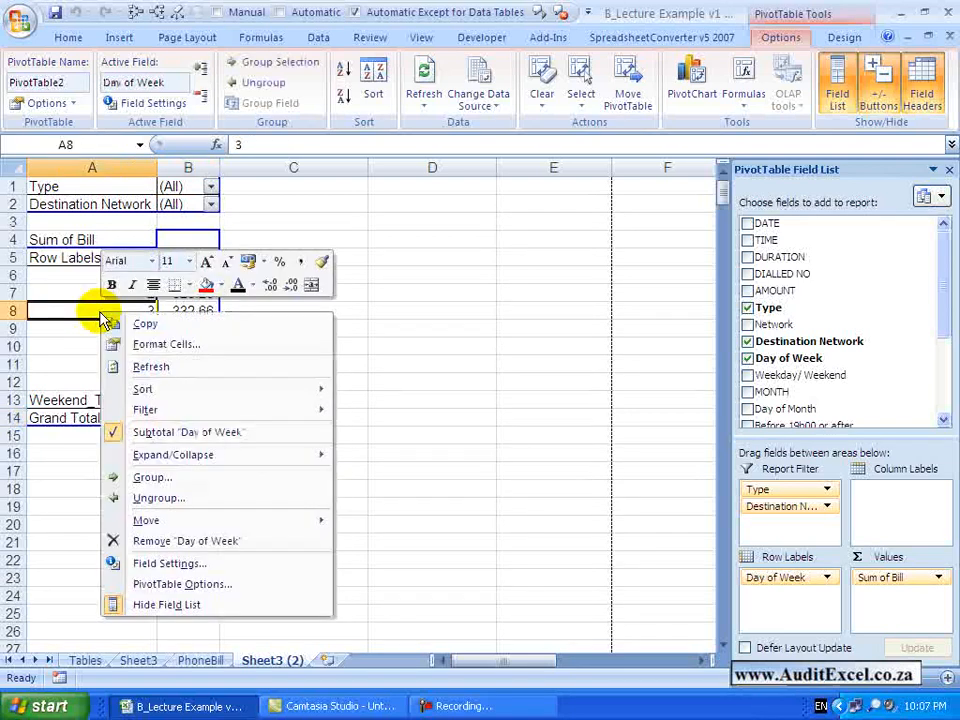
mouse_move(184, 584)
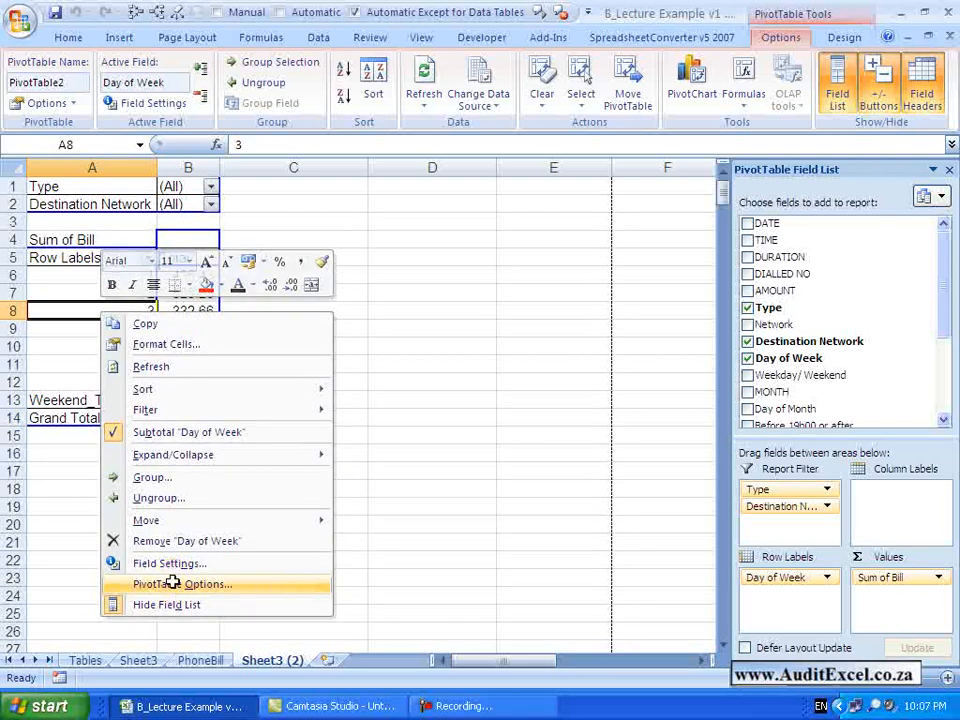
click(182, 584)
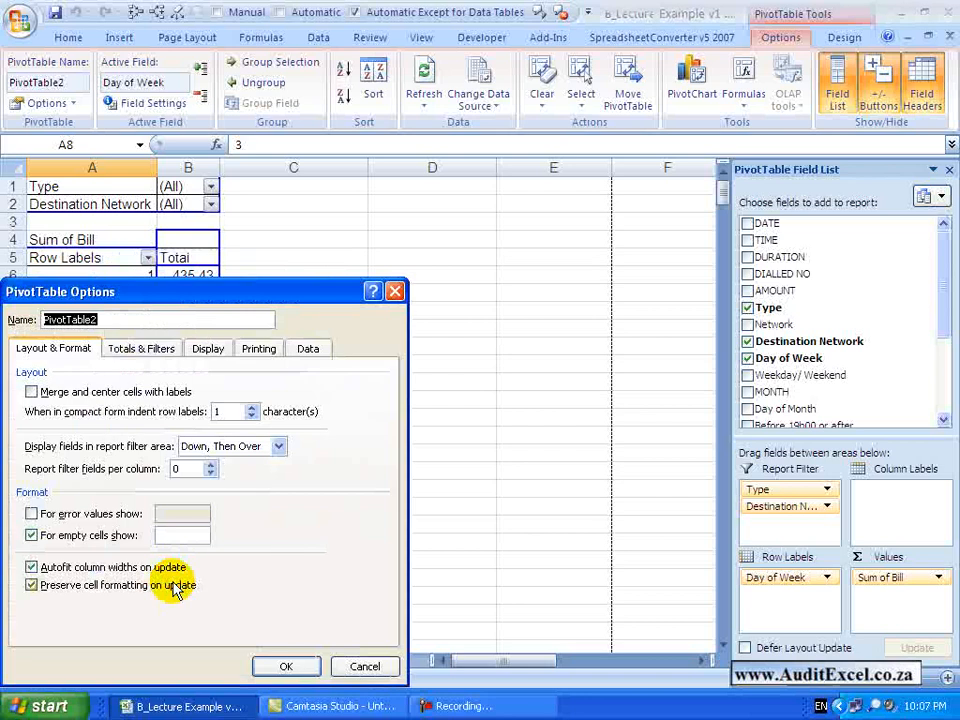
click(140, 348)
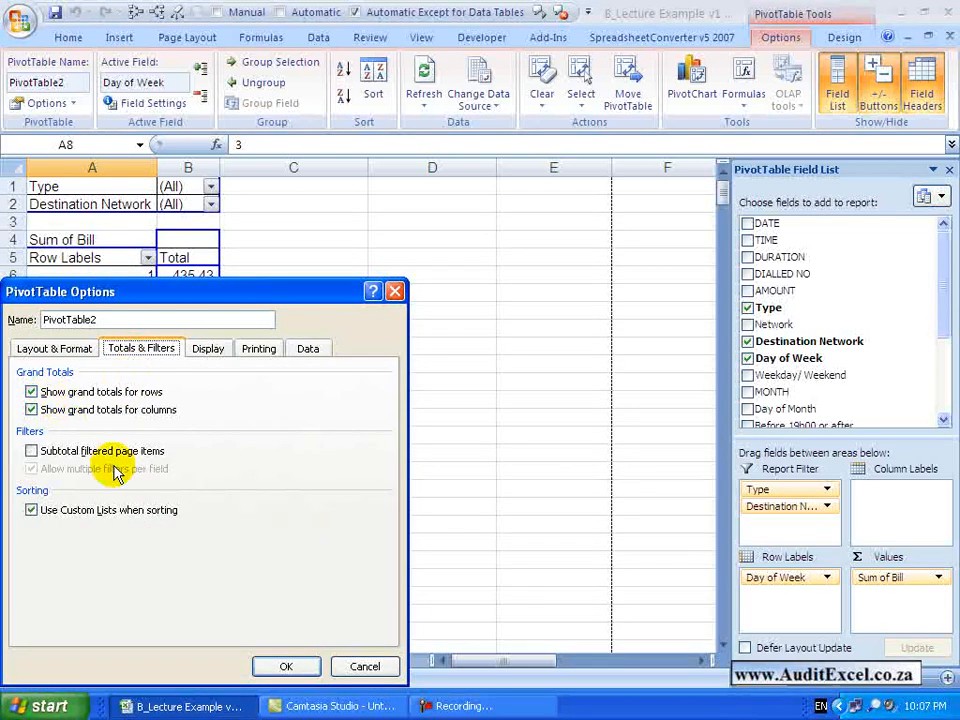
click(286, 666)
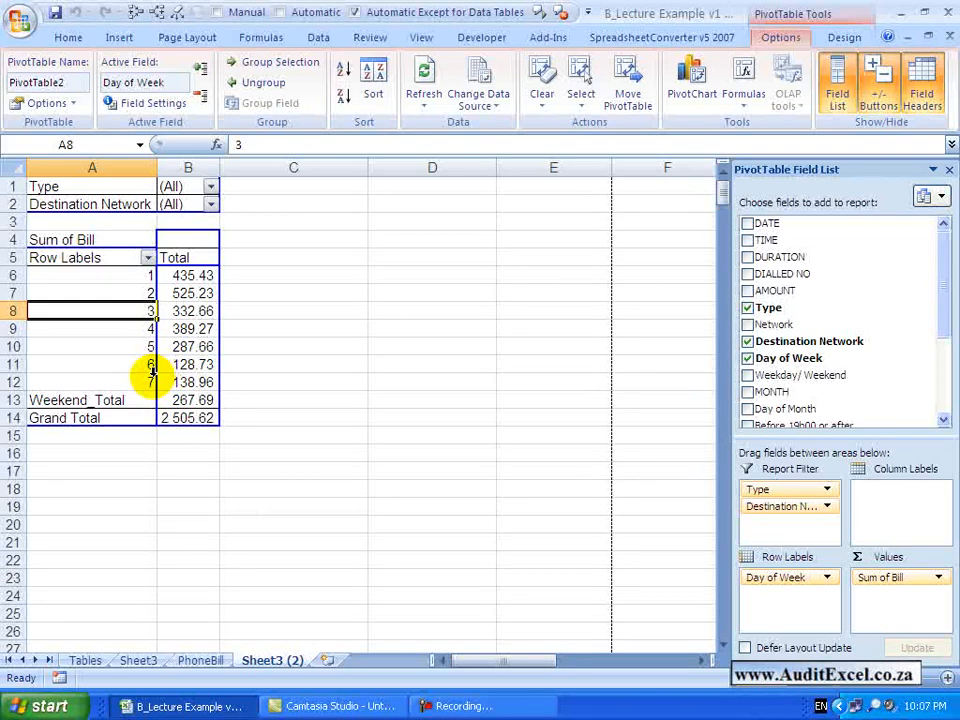
mouse_move(738, 122)
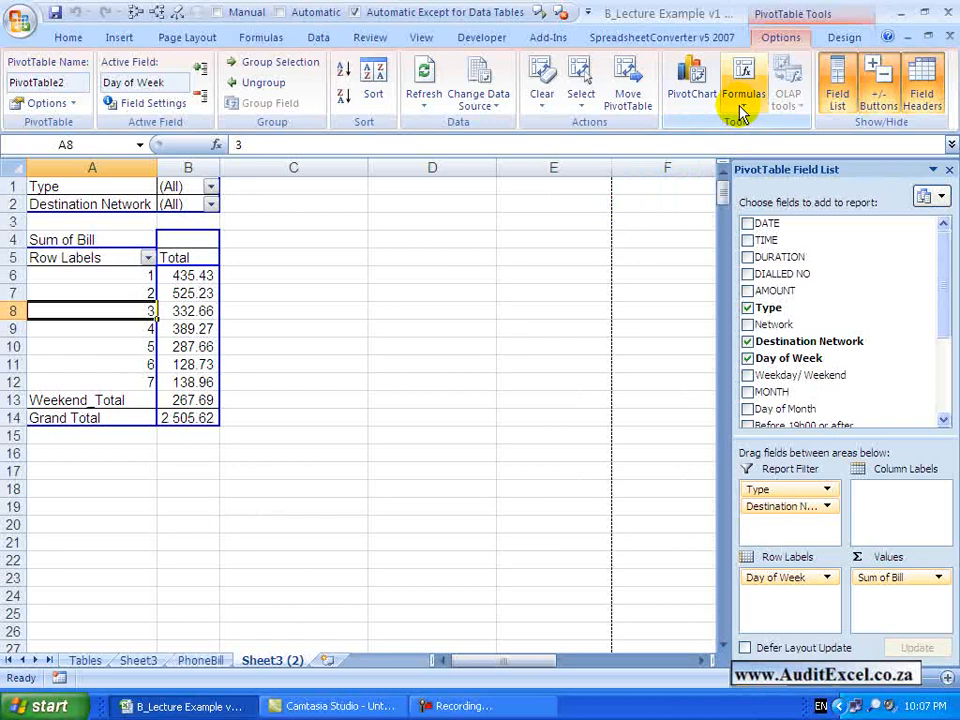
Step: Delete the Weekend_Total calculated item, restoring the 2,237.93 Grand Total
click(744, 80)
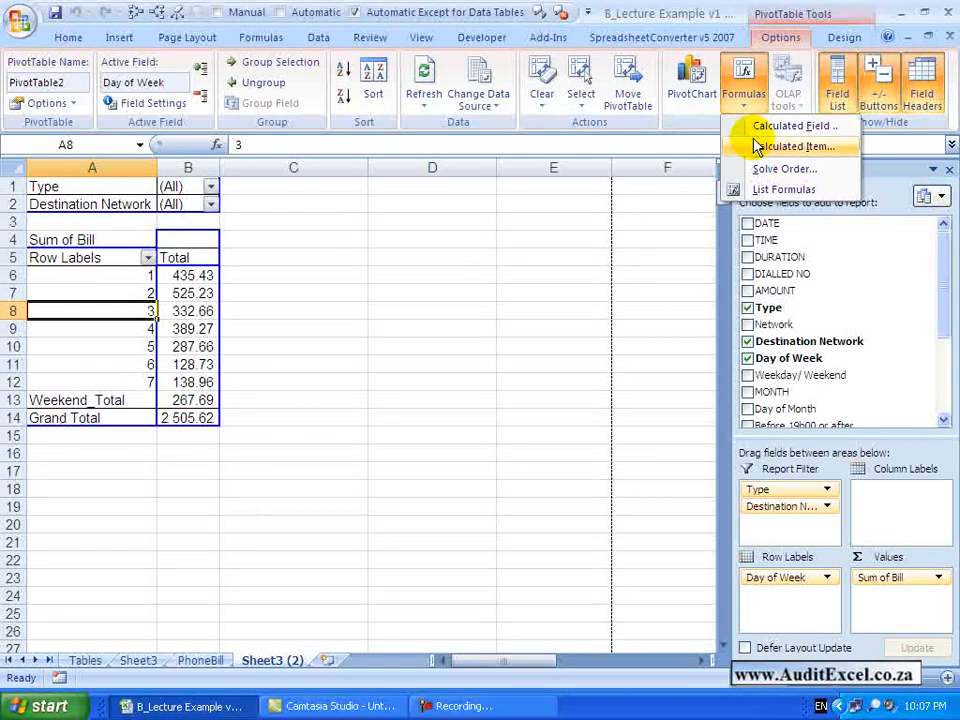
click(792, 144)
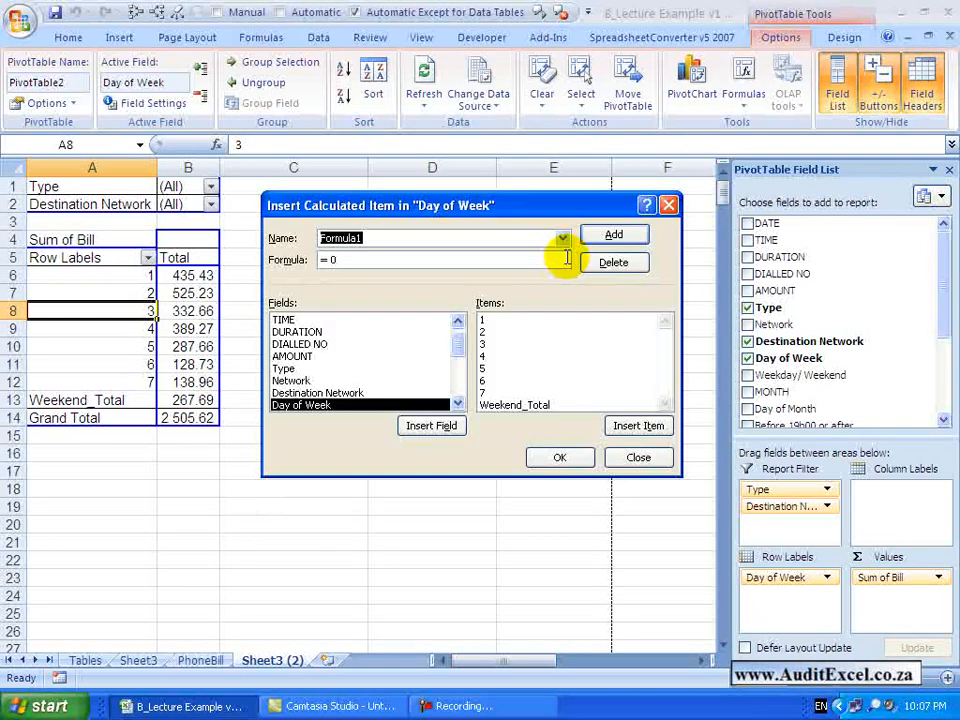
mouse_move(544, 284)
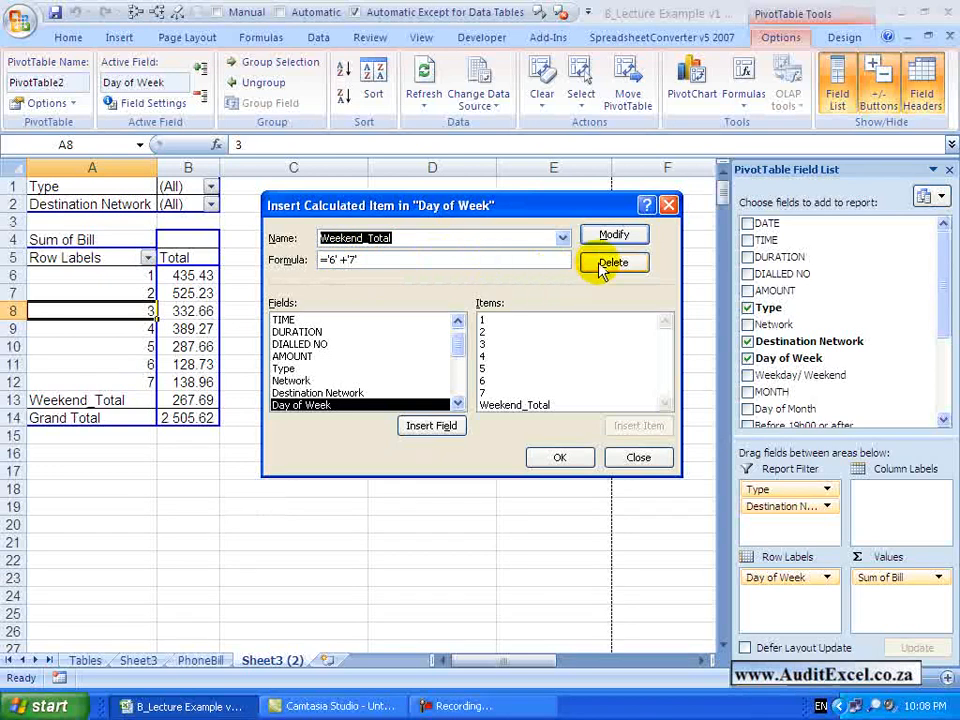
click(612, 262)
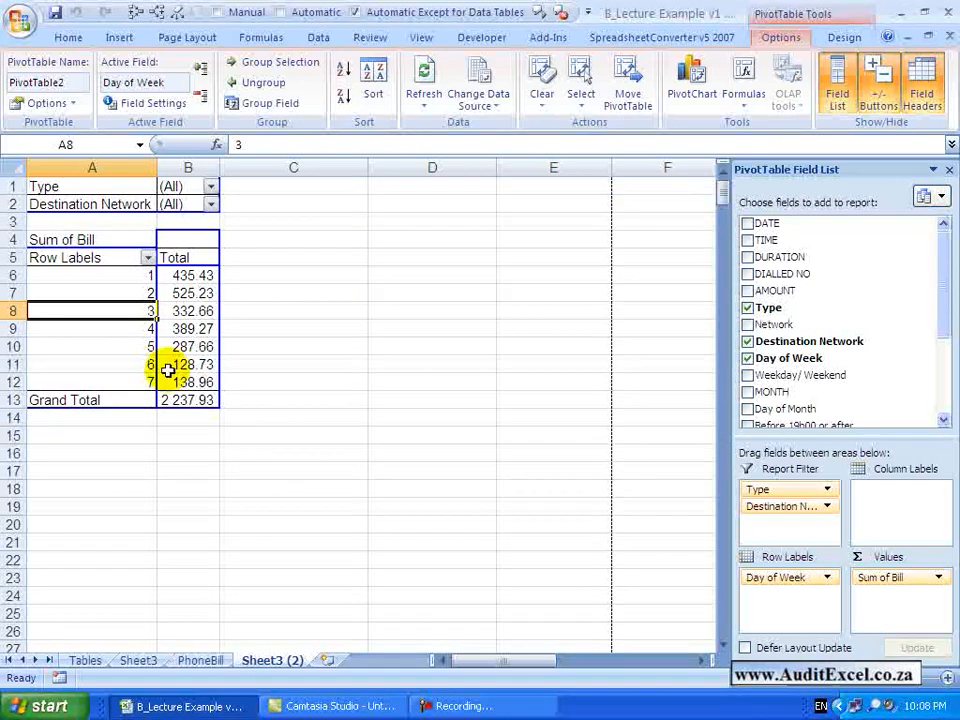
mouse_move(208, 382)
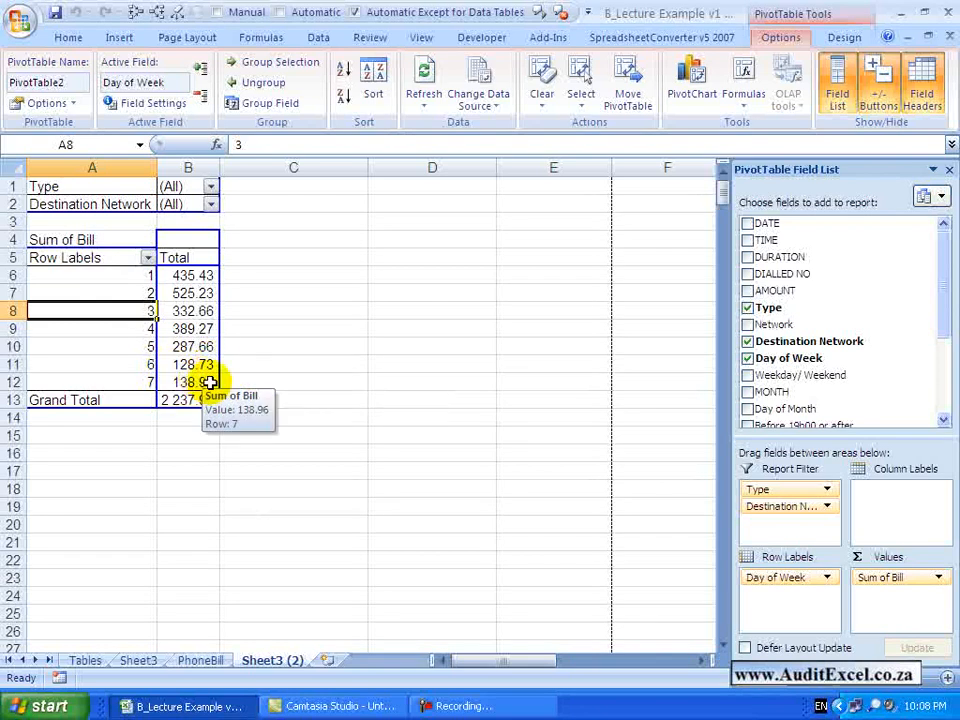